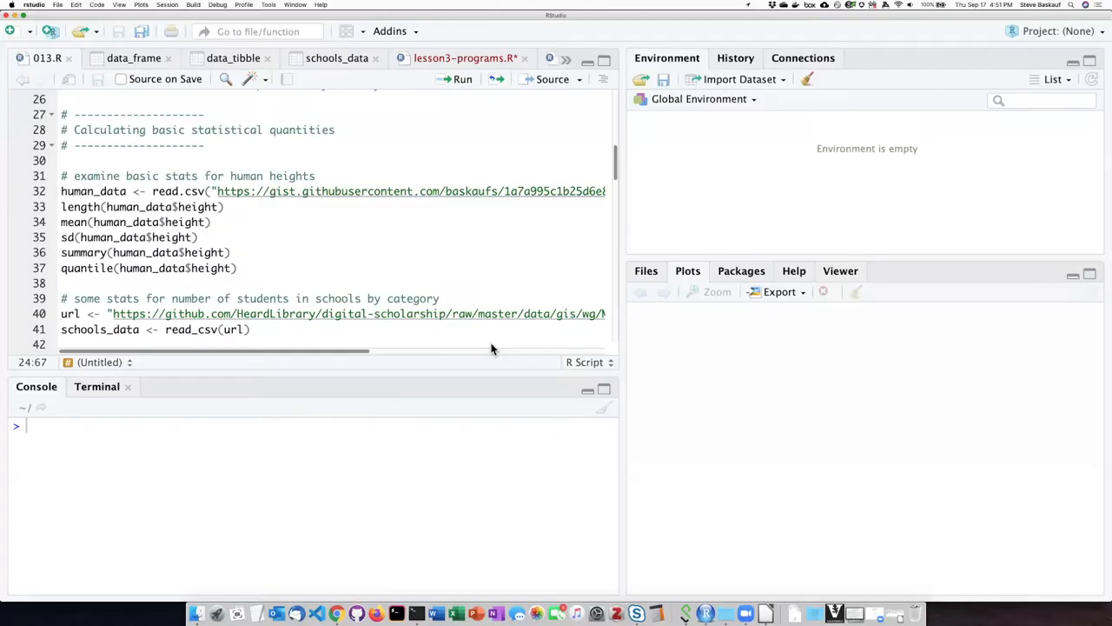
pyautogui.moveTo(427, 264)
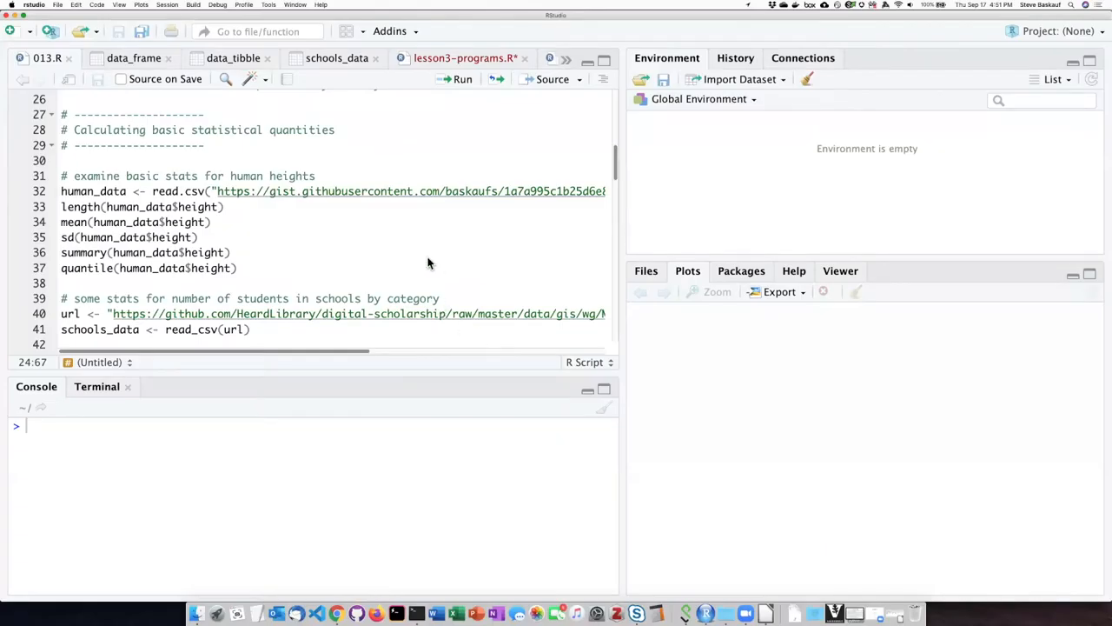
pyautogui.moveTo(326, 238)
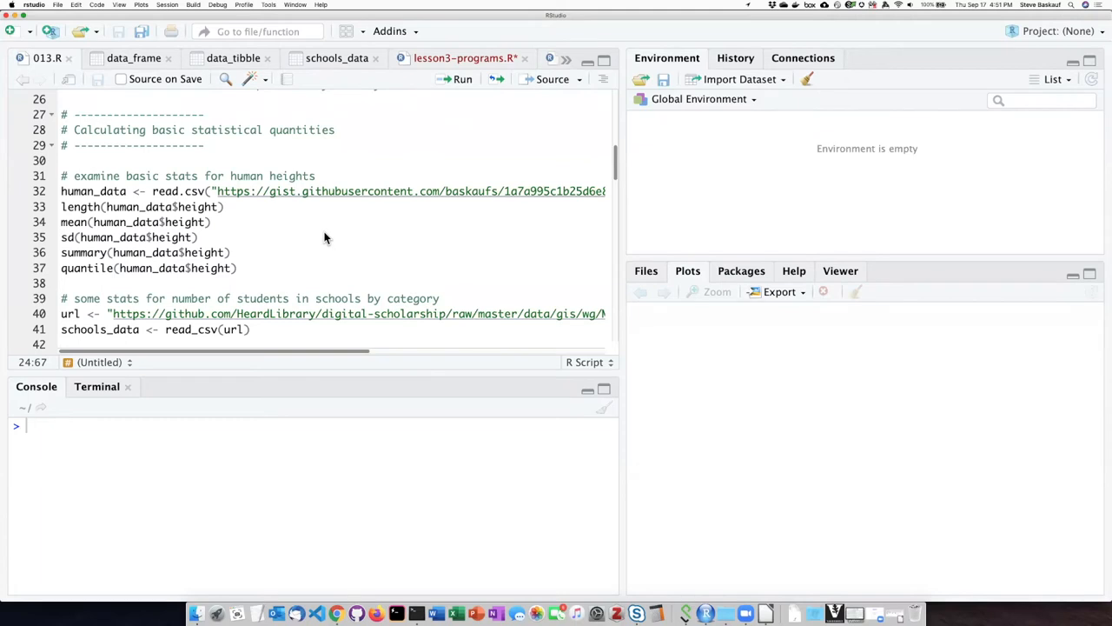
# Run read.csv to load human_data (14 observations, 2 variables) and view it as a table.
pyautogui.click(111, 189)
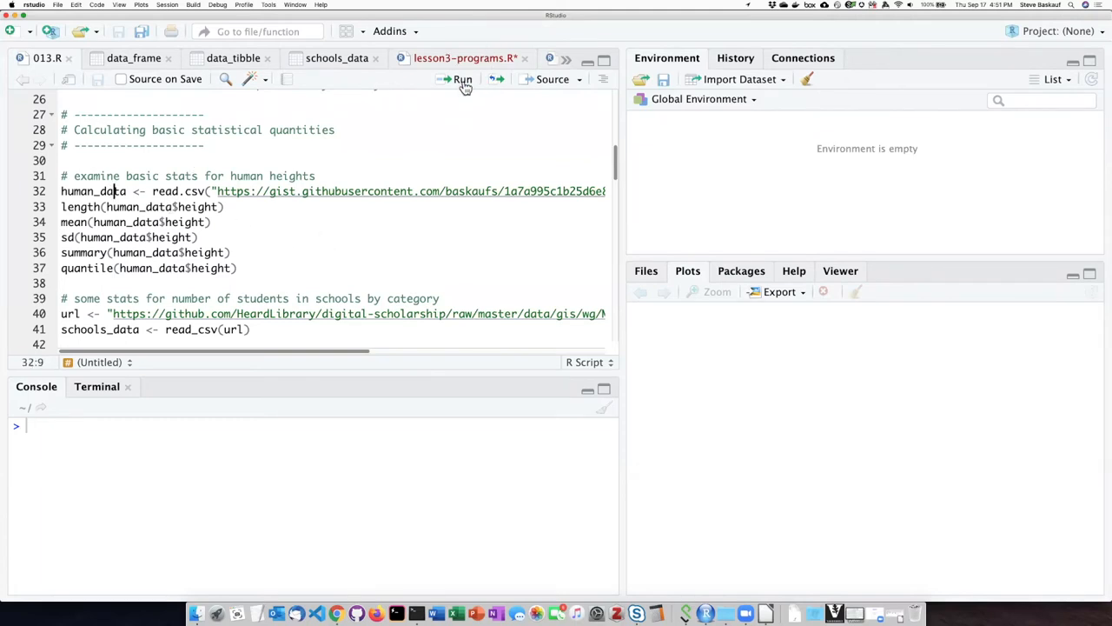
pyautogui.click(463, 80)
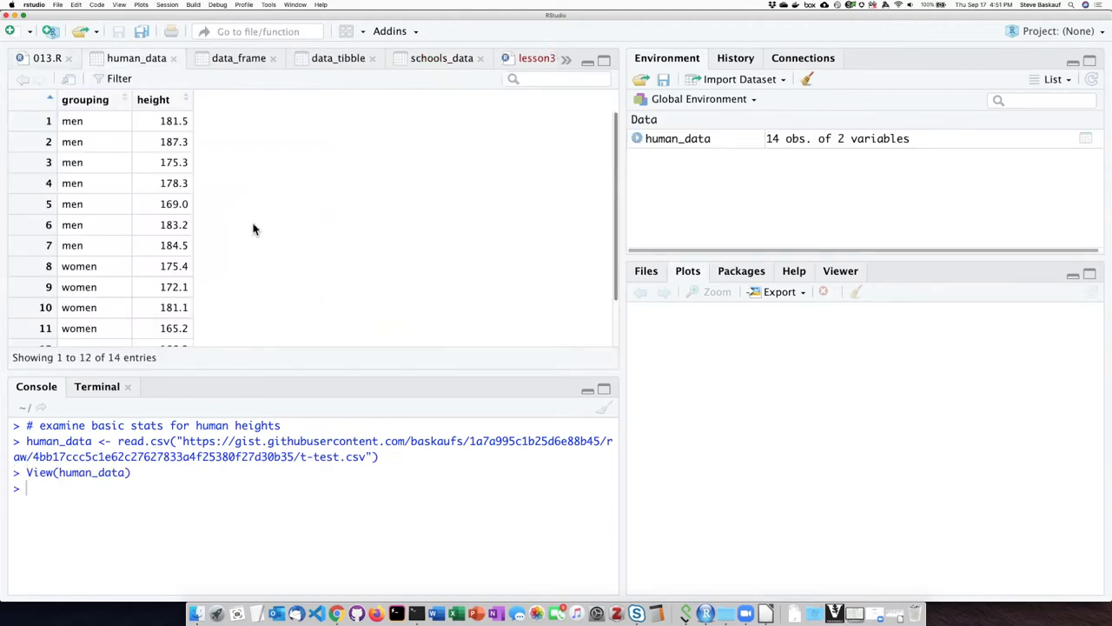
pyautogui.moveTo(174, 177)
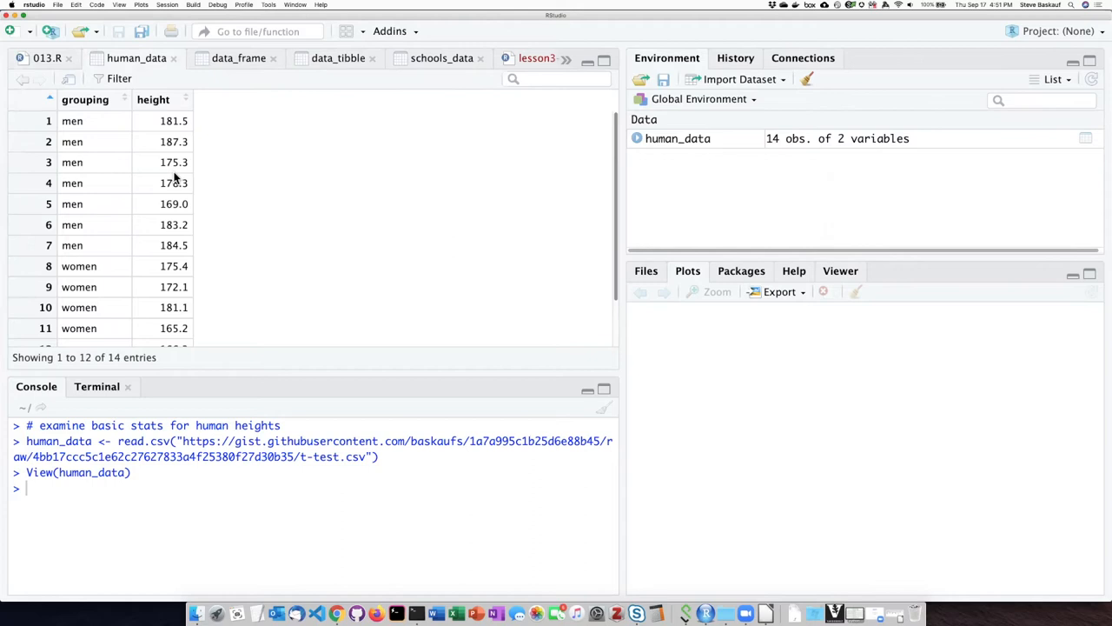
pyautogui.moveTo(73, 141)
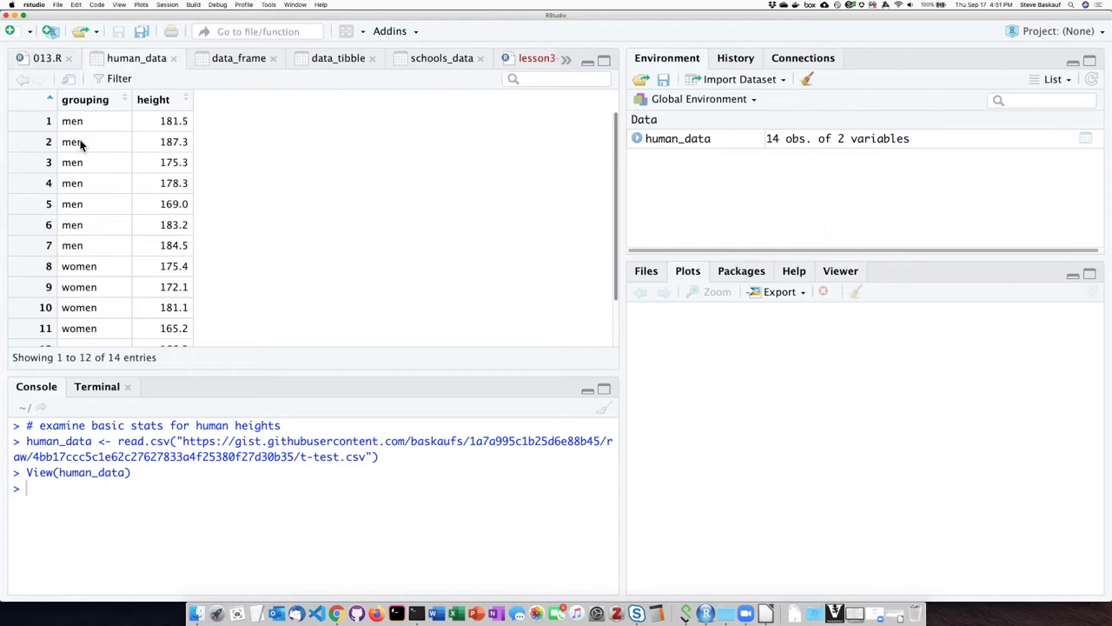
pyautogui.moveTo(85, 306)
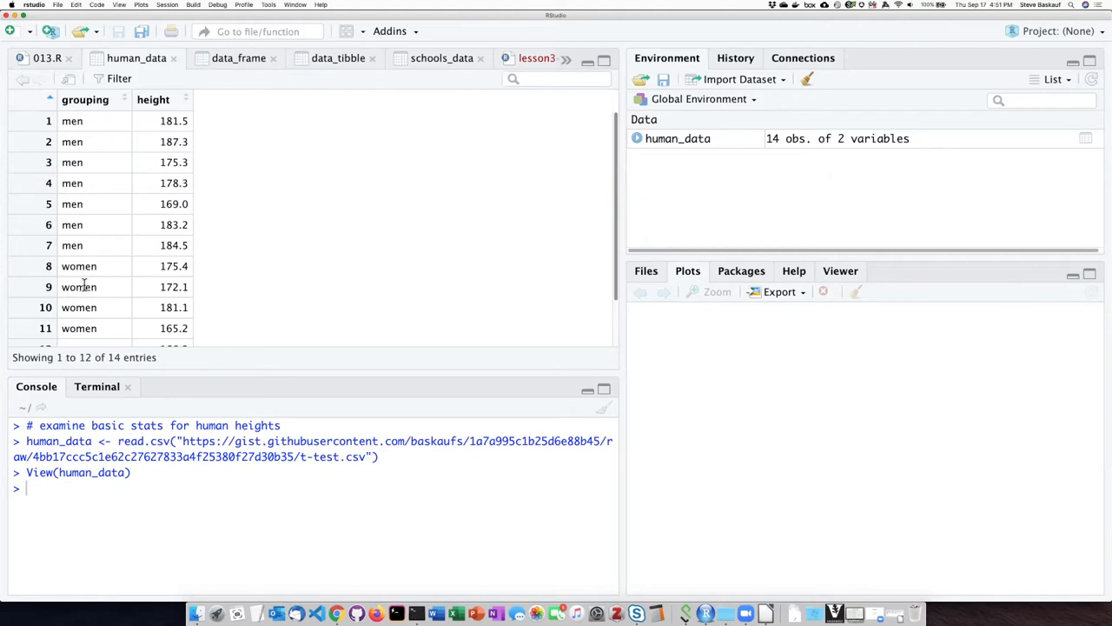
pyautogui.moveTo(145, 172)
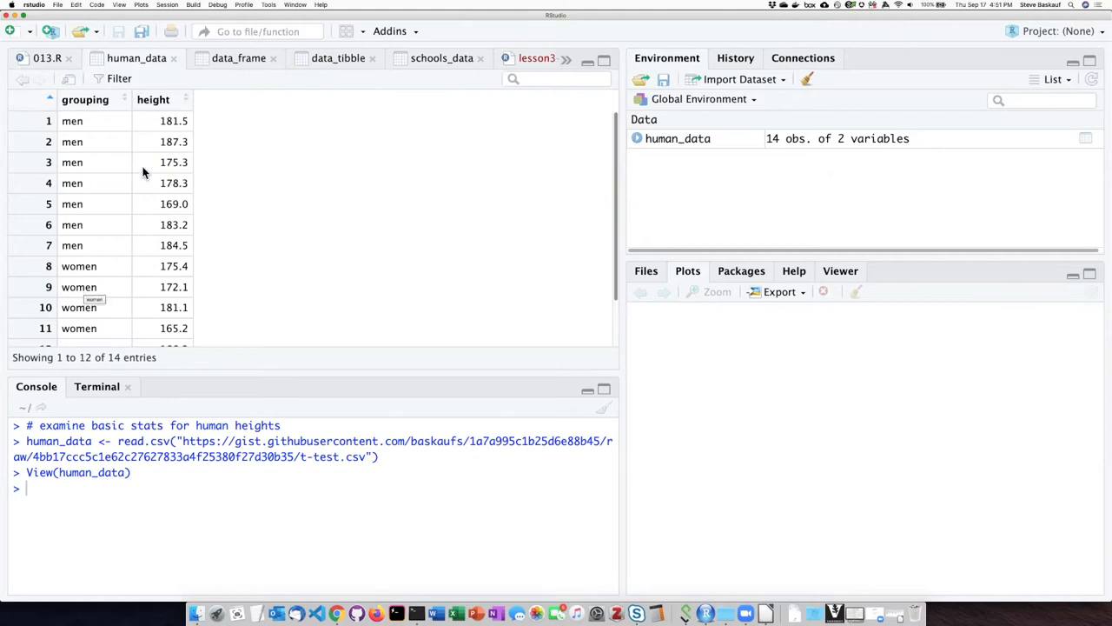
pyautogui.moveTo(183, 327)
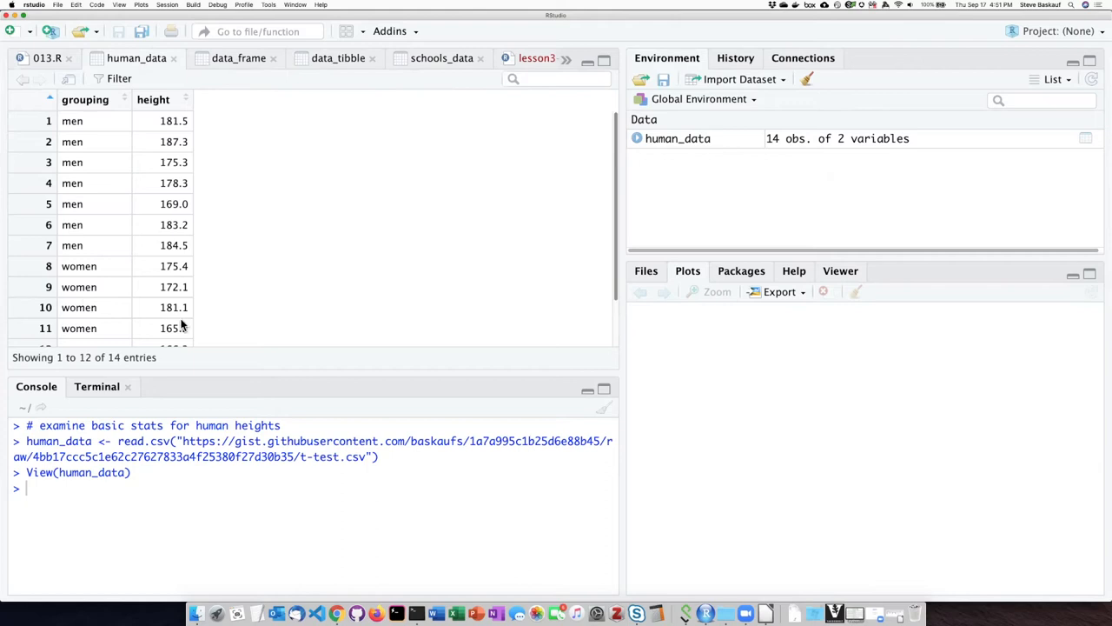
pyautogui.moveTo(211, 191)
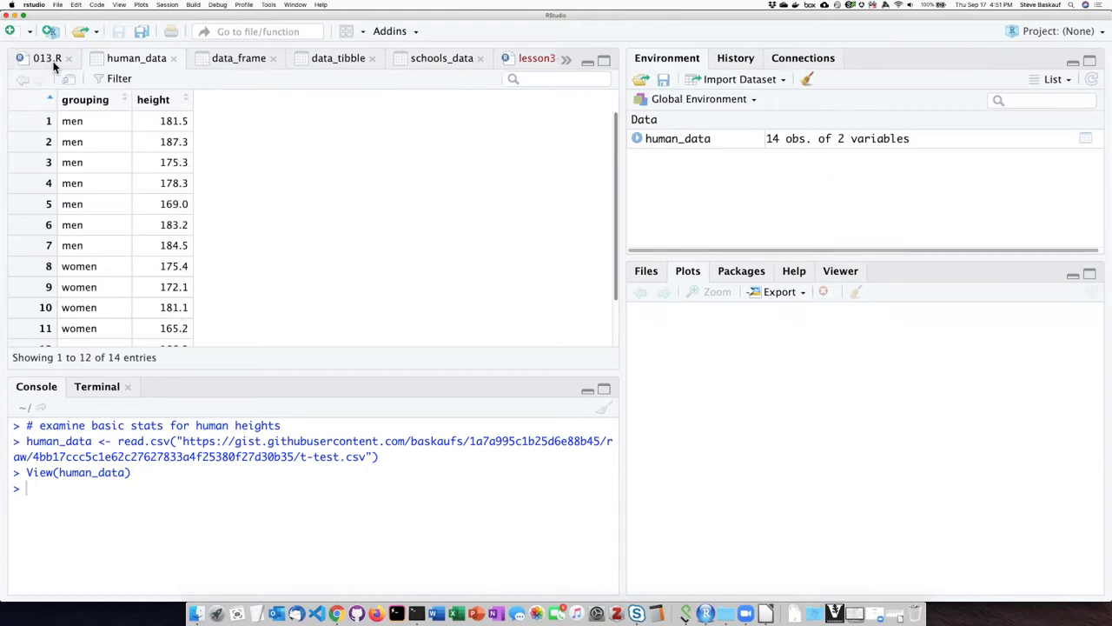
# Run length, mean and sd on the heights: 14 values, mean 175.4643, sd 7.330611.
pyautogui.click(47, 57)
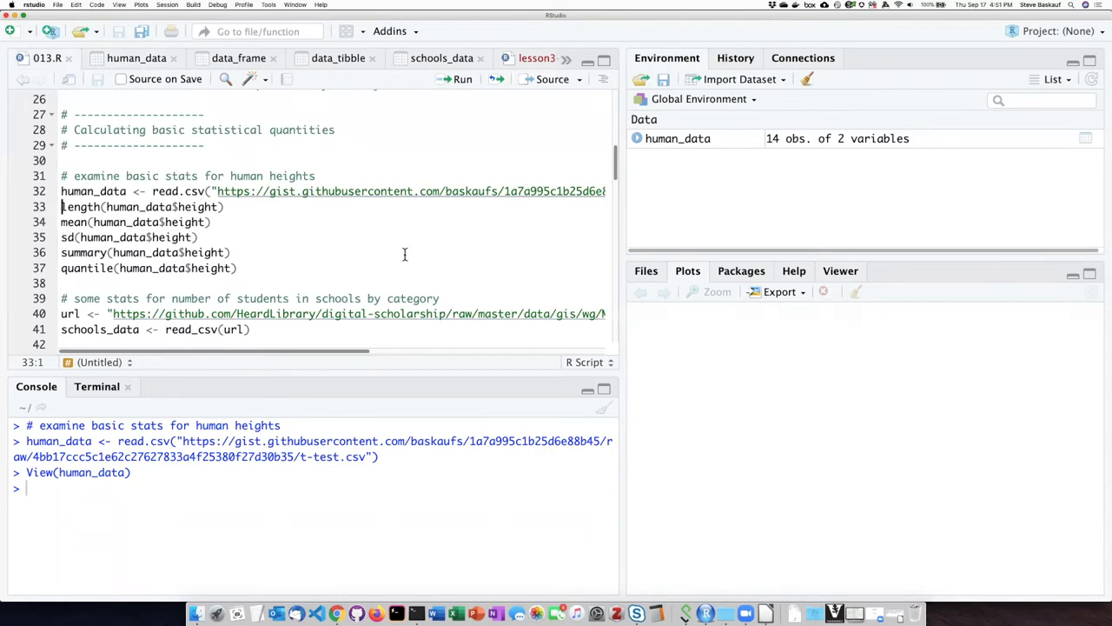
pyautogui.moveTo(411, 274)
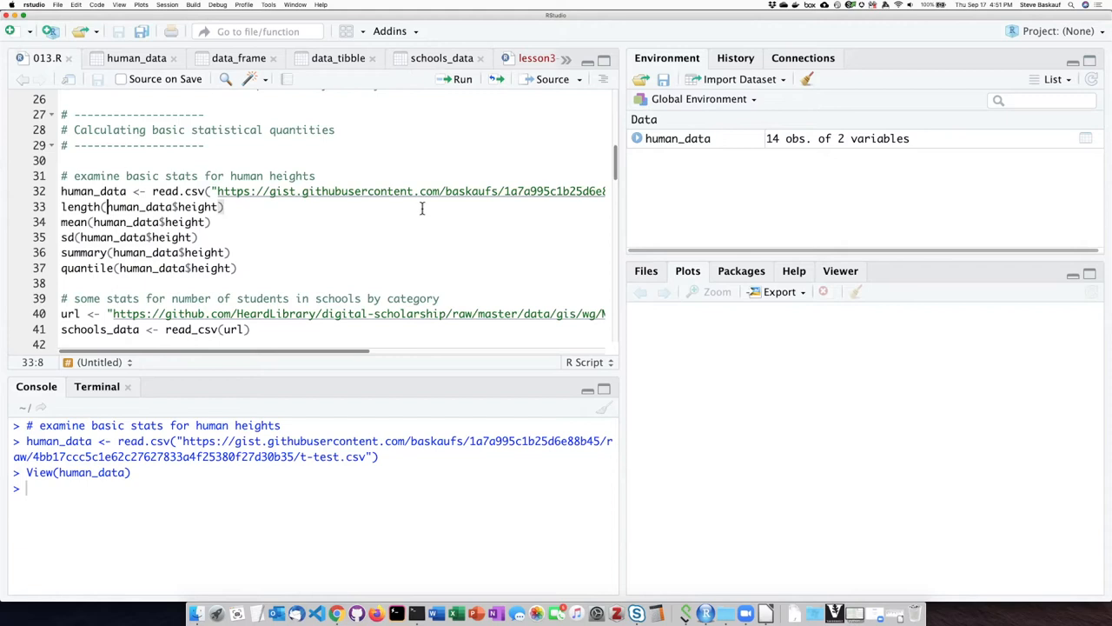
pyautogui.moveTo(559, 240)
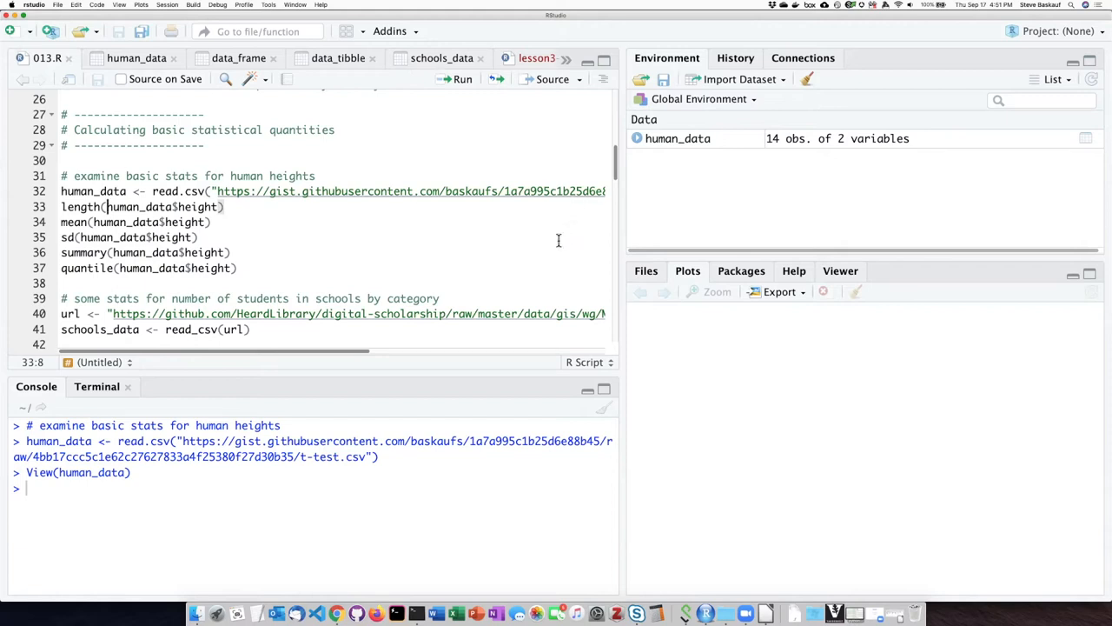
pyautogui.click(455, 80)
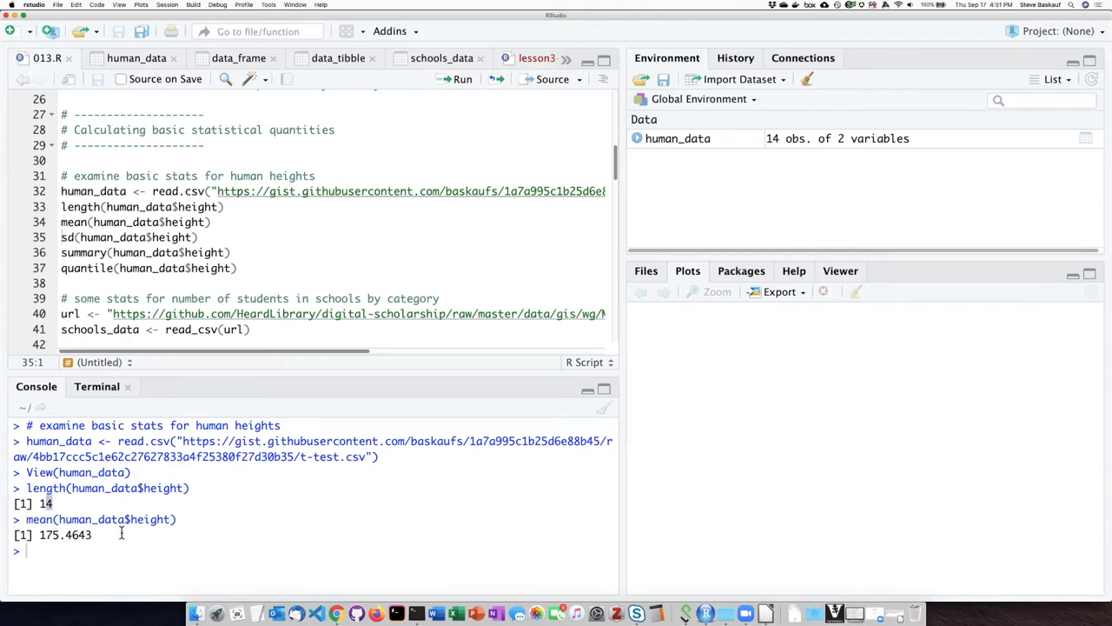
pyautogui.doubleClick(66, 535)
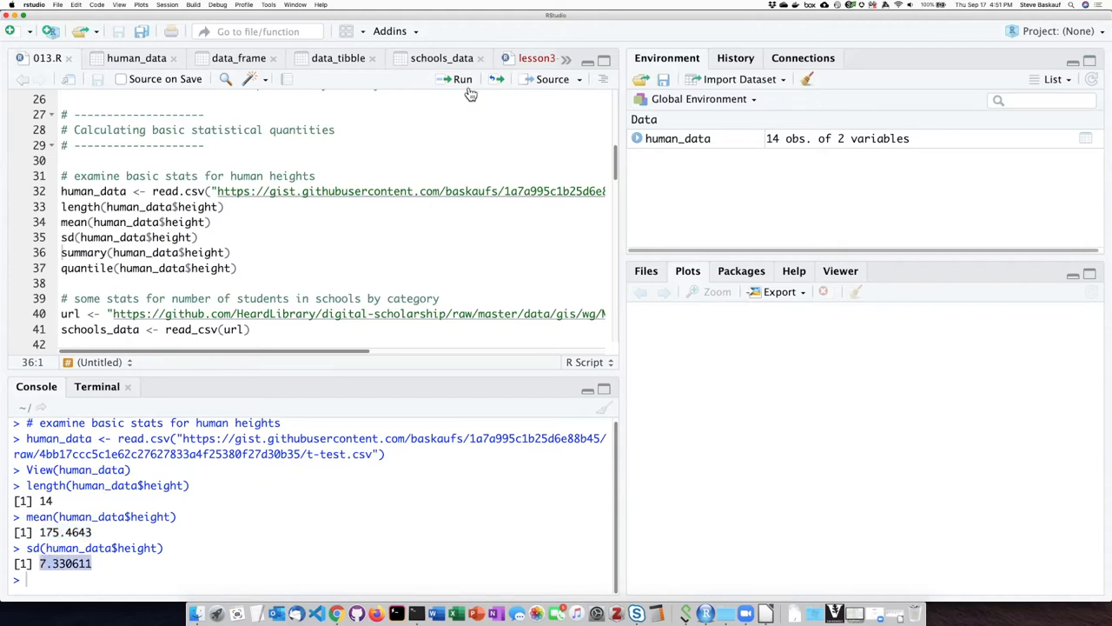
# Run summary(human_data$height) giving min 165.2, median 175.3, mean 175.5, max 187.3.
pyautogui.click(462, 79)
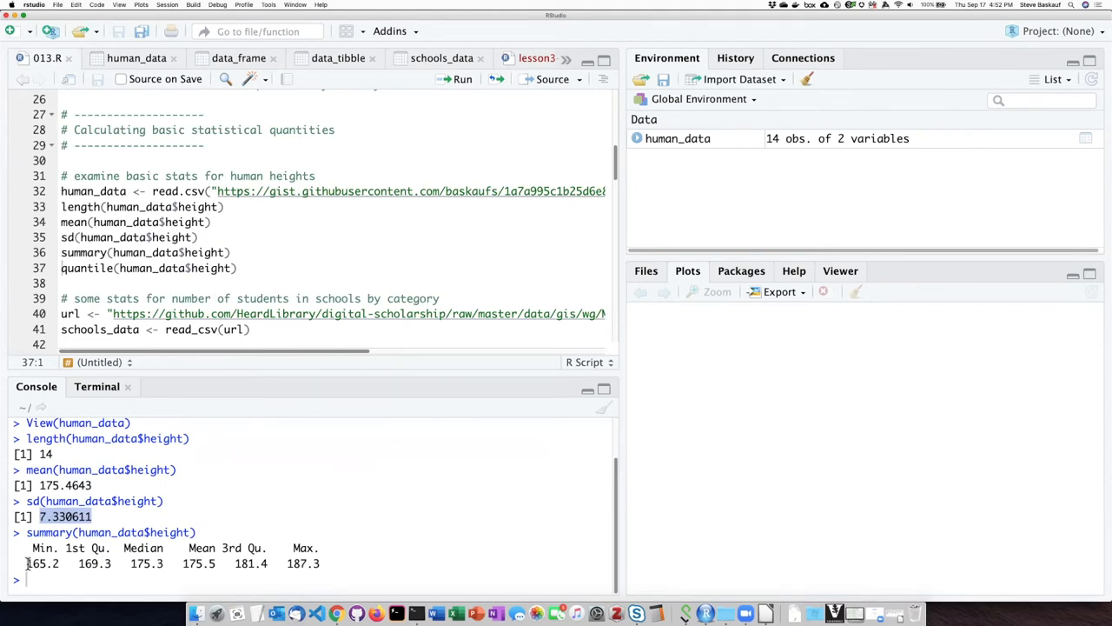
pyautogui.moveTo(302, 572)
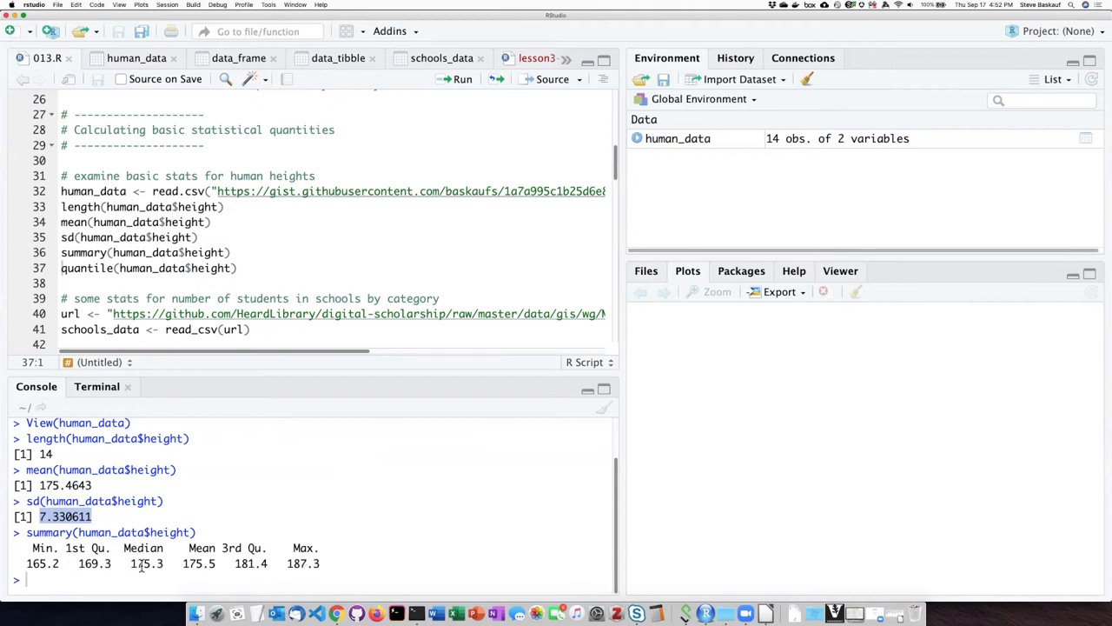
pyautogui.moveTo(193, 563)
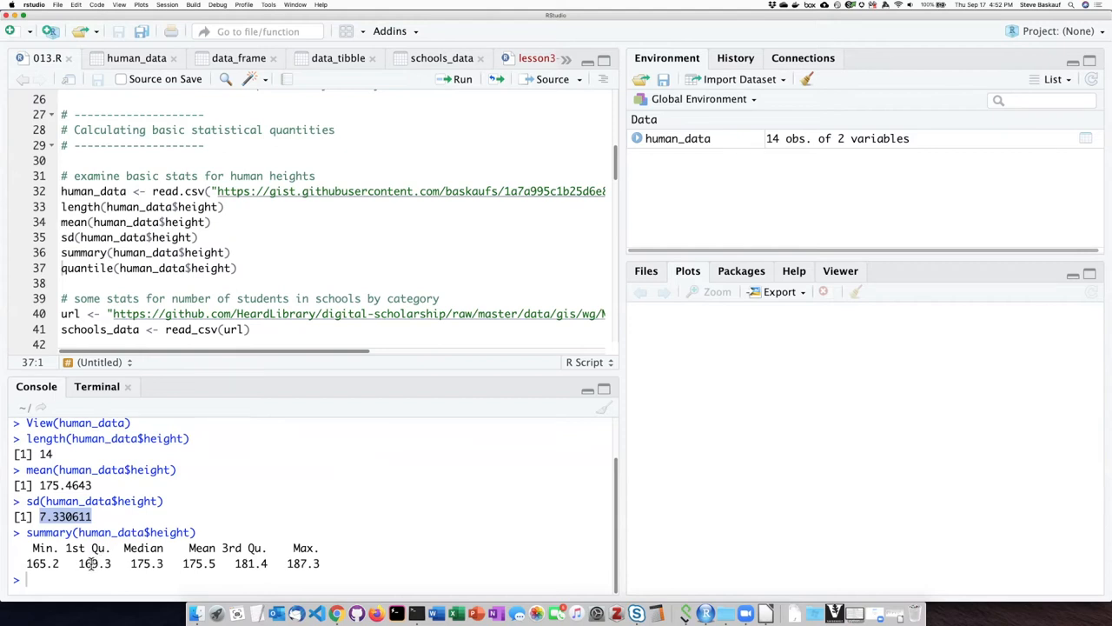
pyautogui.moveTo(258, 556)
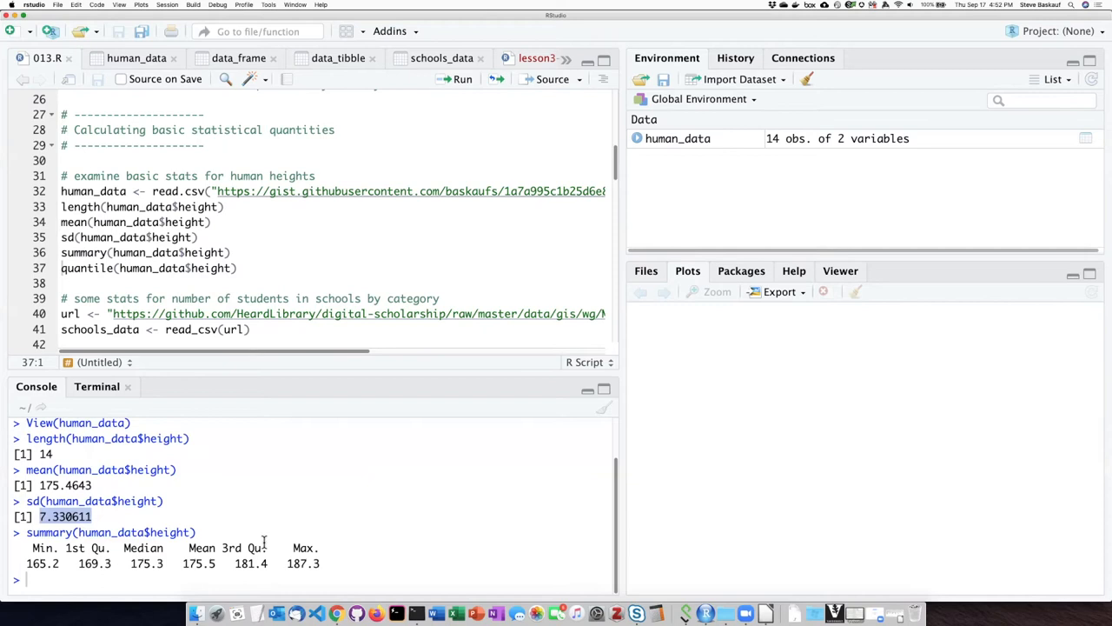
pyautogui.moveTo(87, 282)
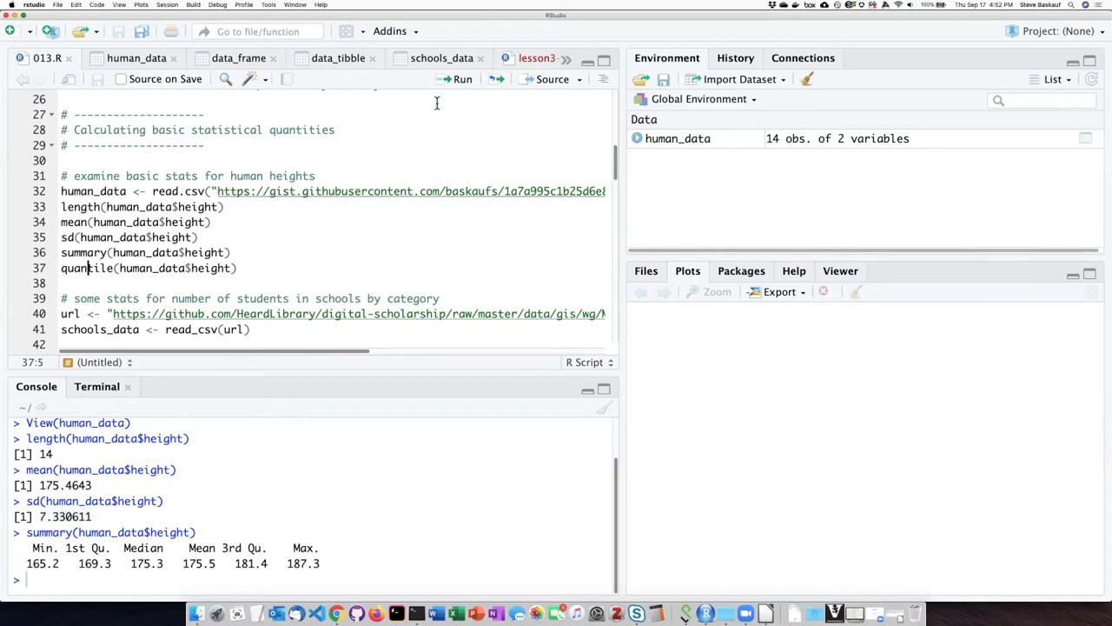
# Run quantile on the heights (165.2, 169.325, 175.35, 181.4, 187.3) and assign the schools data url.
pyautogui.click(463, 80)
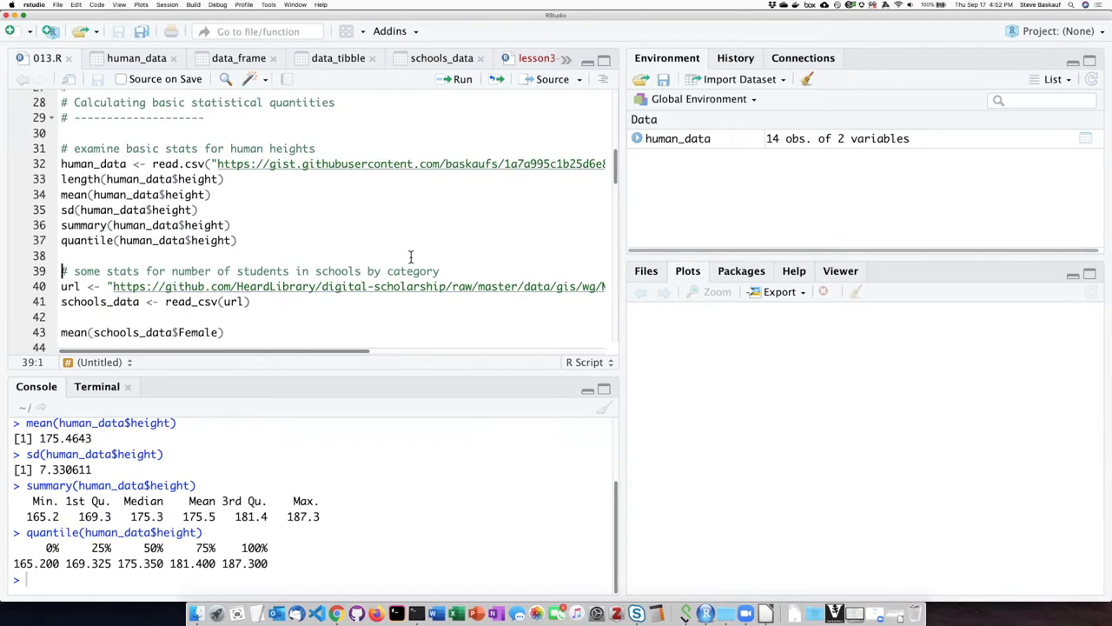
pyautogui.scroll(-3)
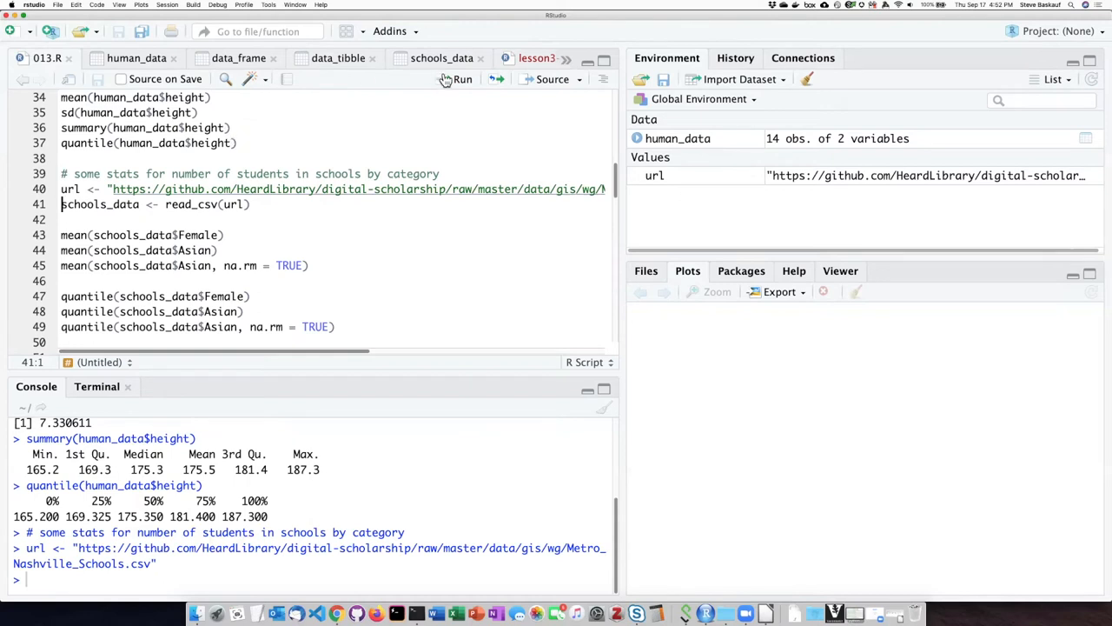
pyautogui.click(462, 80)
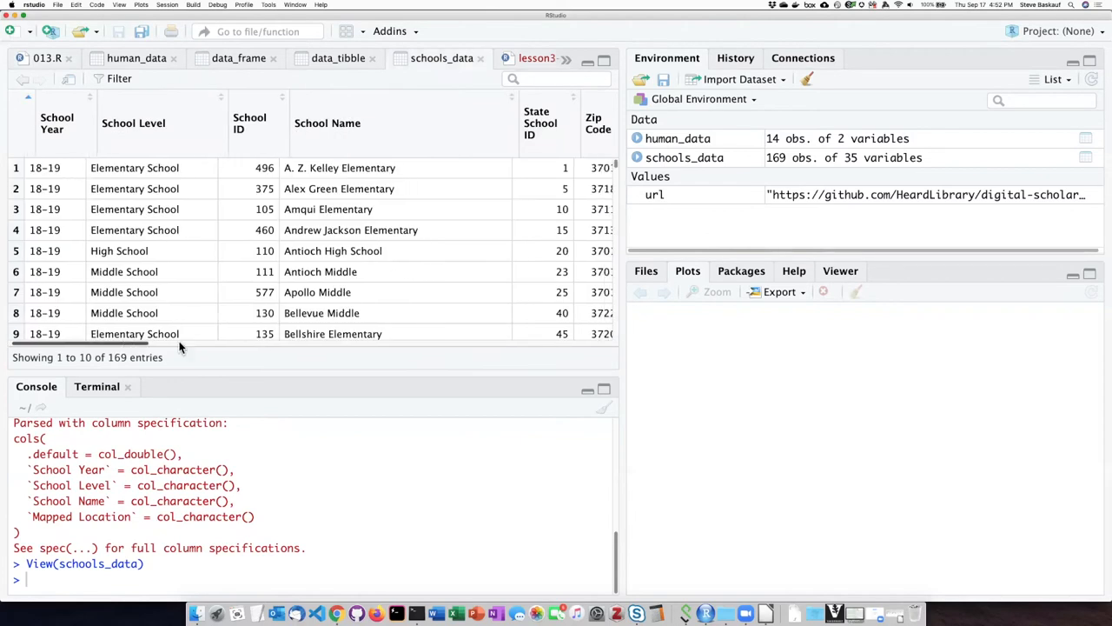
pyautogui.hscroll(3)
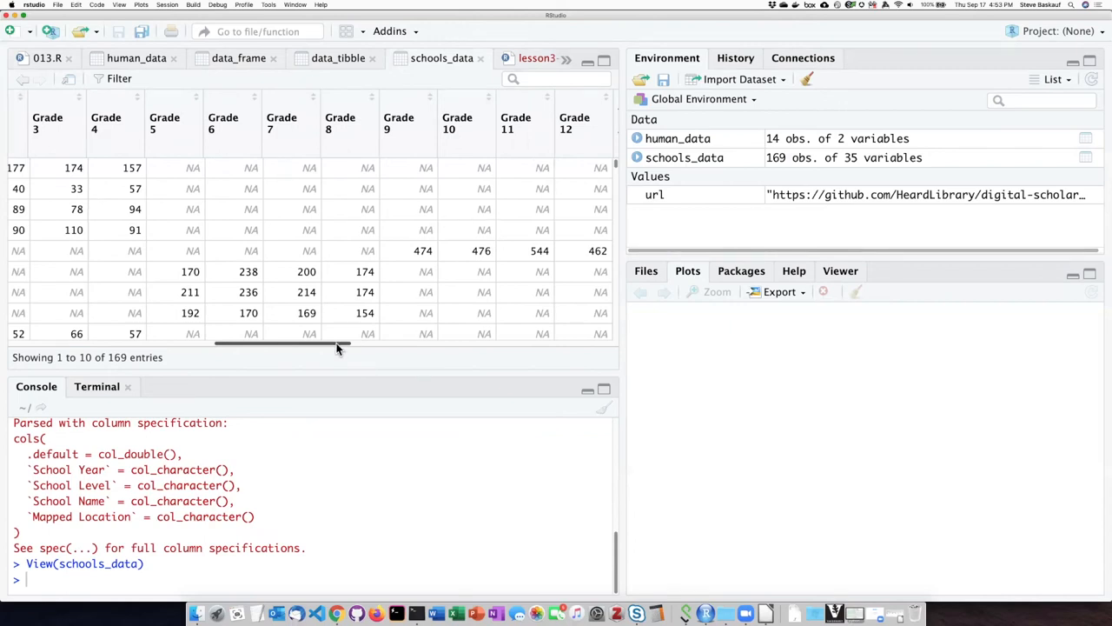
pyautogui.hscroll(3)
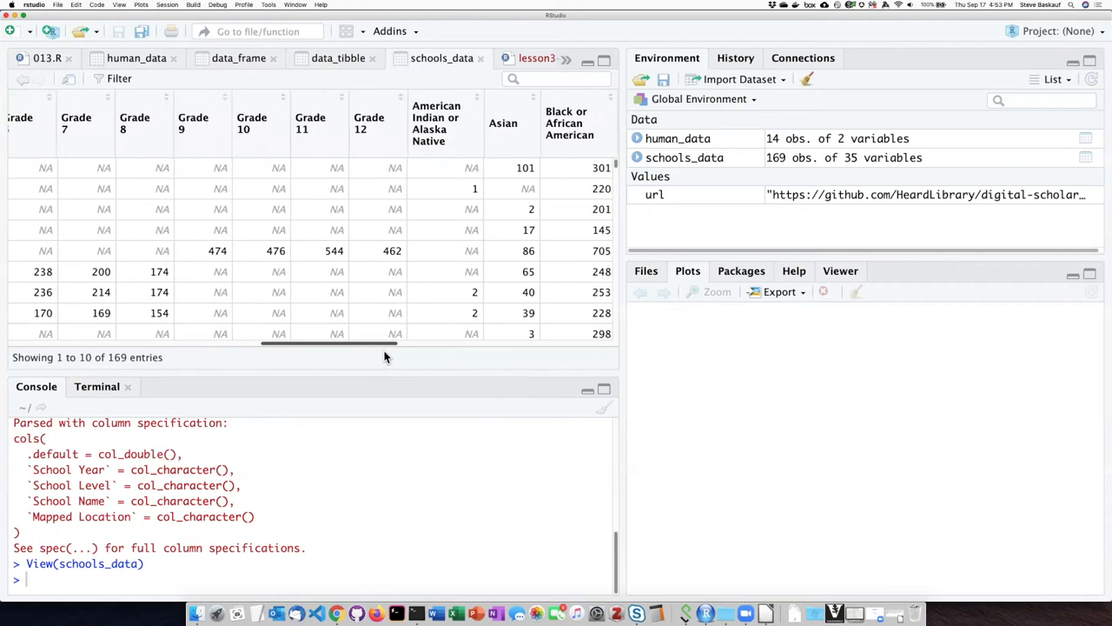
pyautogui.hscroll(3)
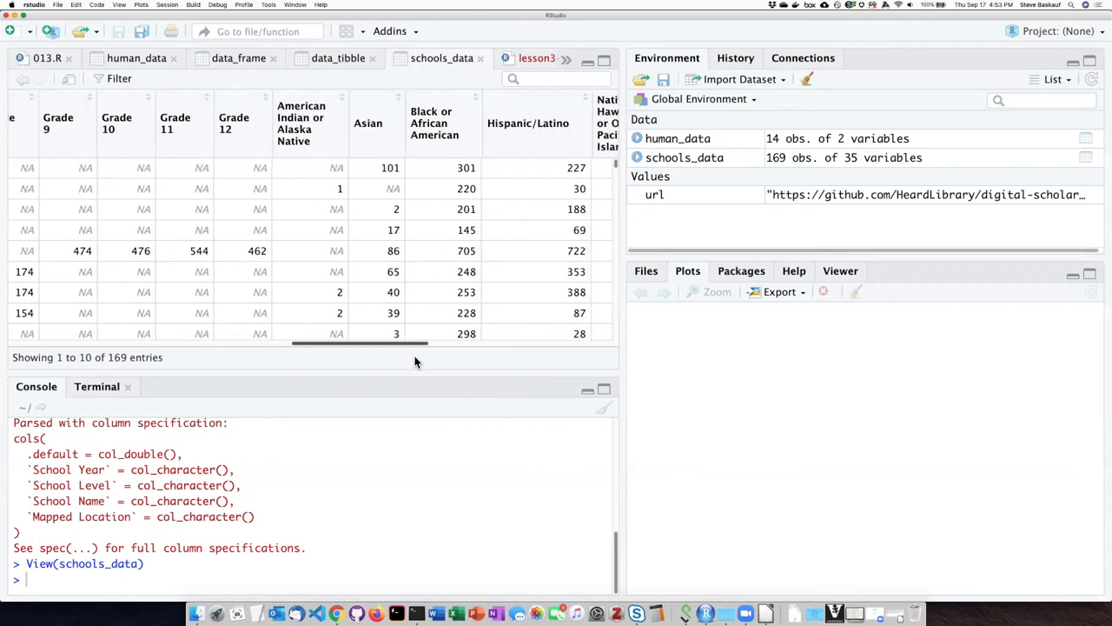
pyautogui.moveTo(365, 287)
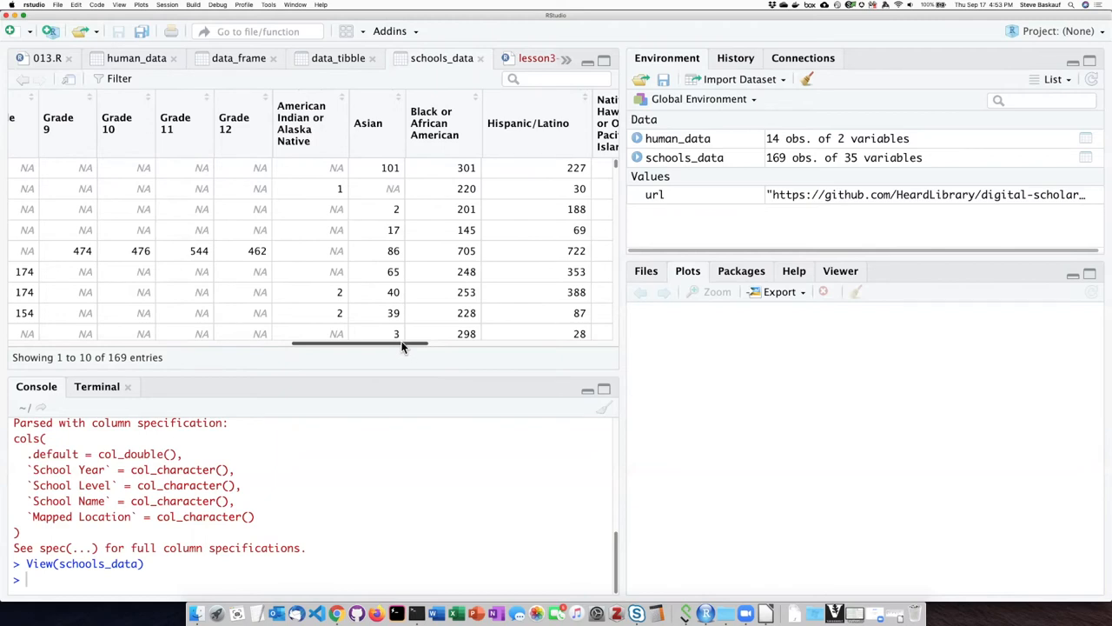
pyautogui.hscroll(3)
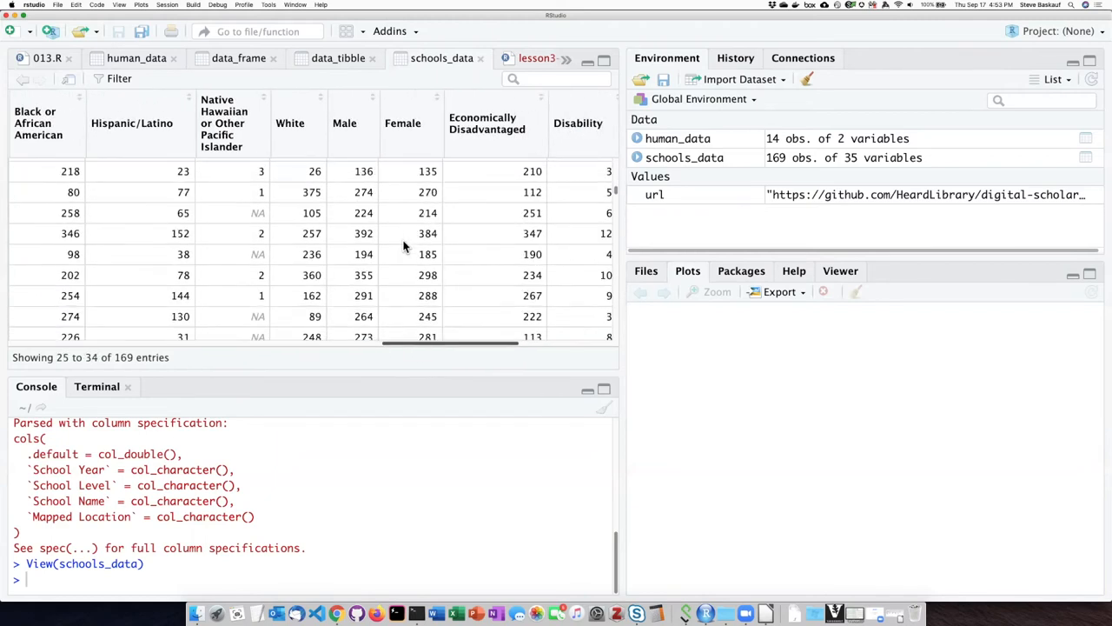
pyautogui.scroll(-3)
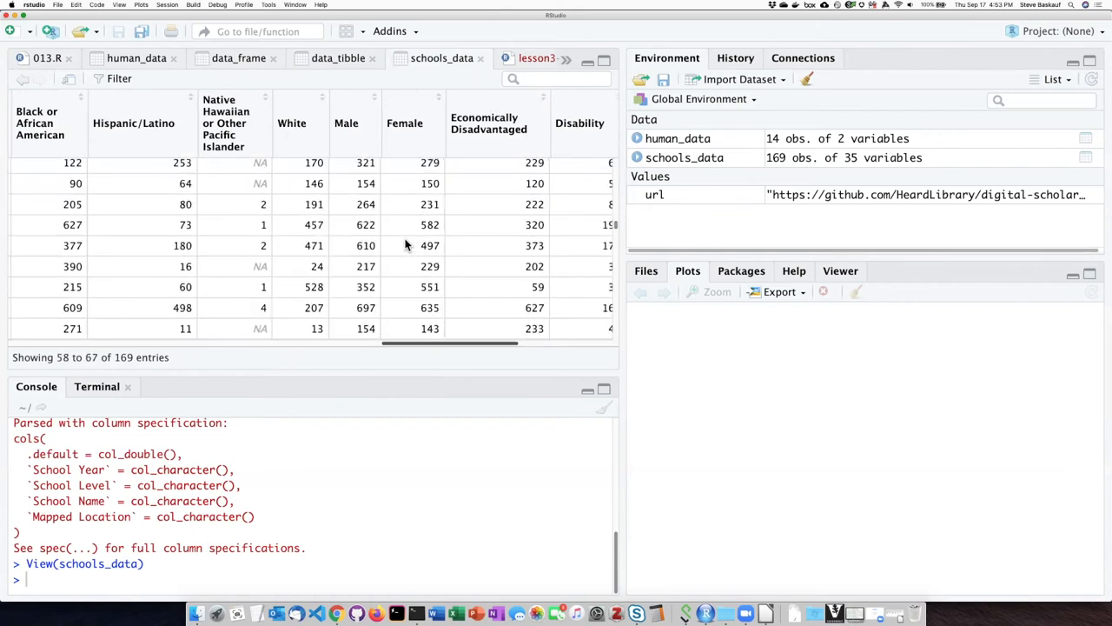
pyautogui.scroll(3)
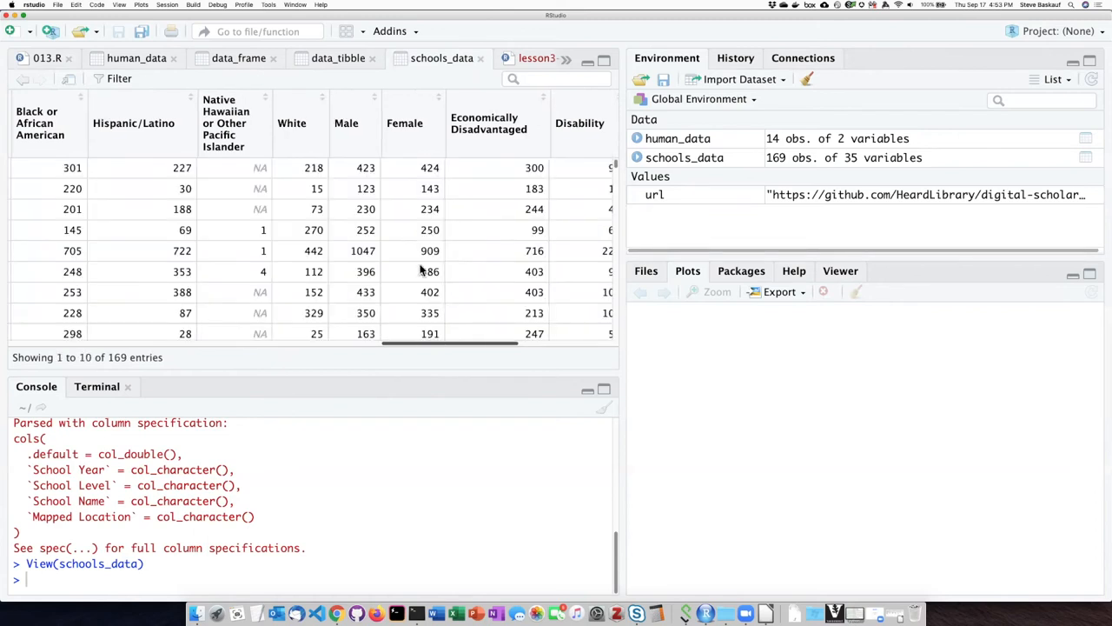
pyautogui.hscroll(-3)
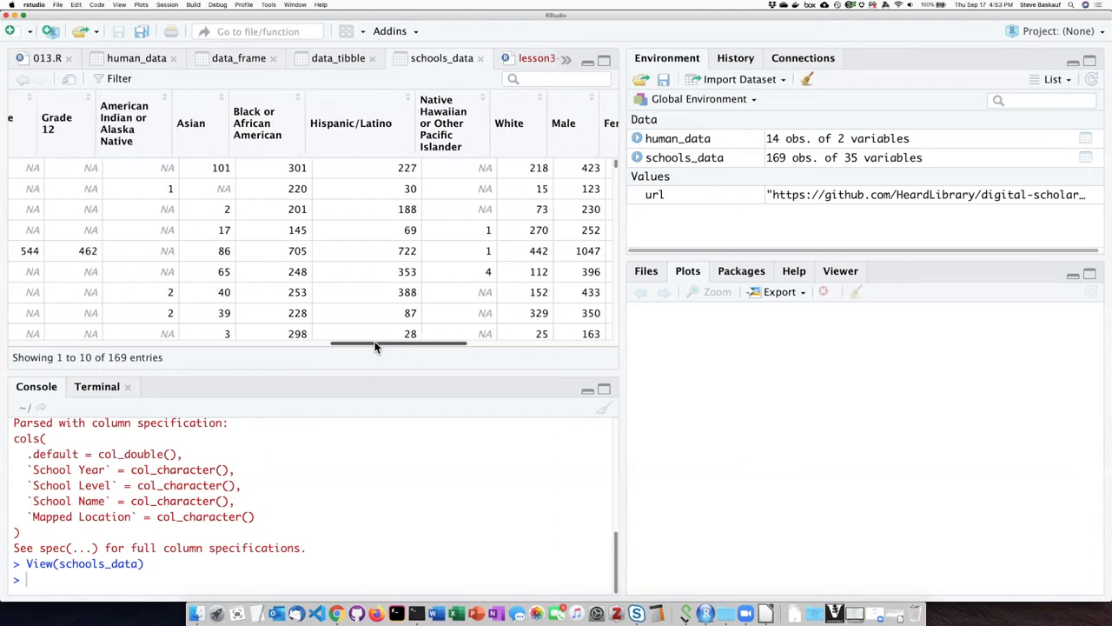
pyautogui.hscroll(-3)
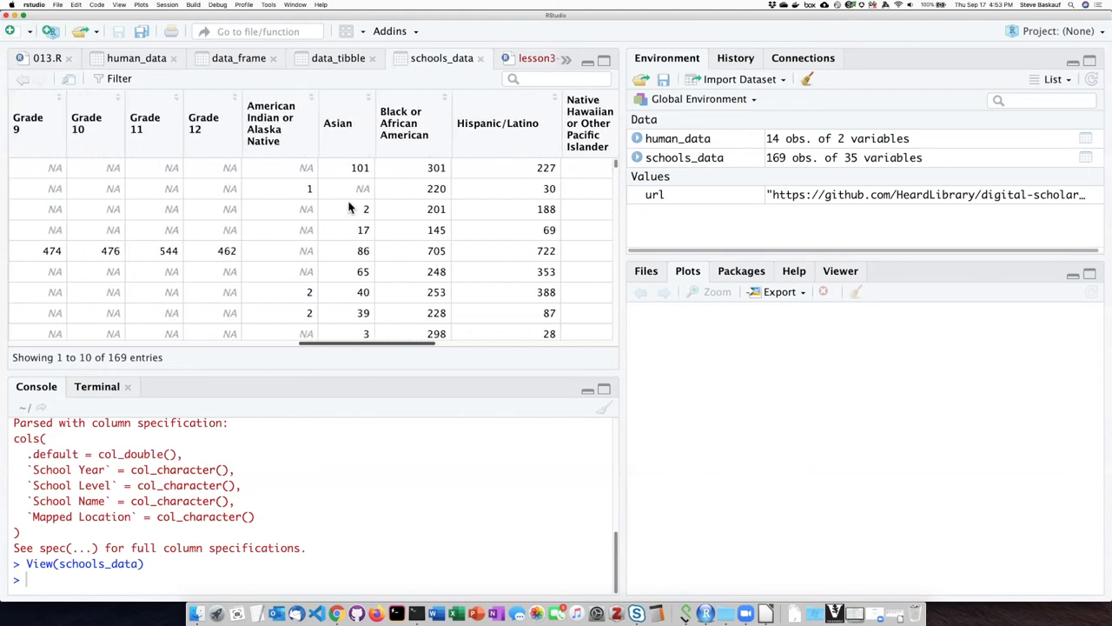
pyautogui.scroll(-3)
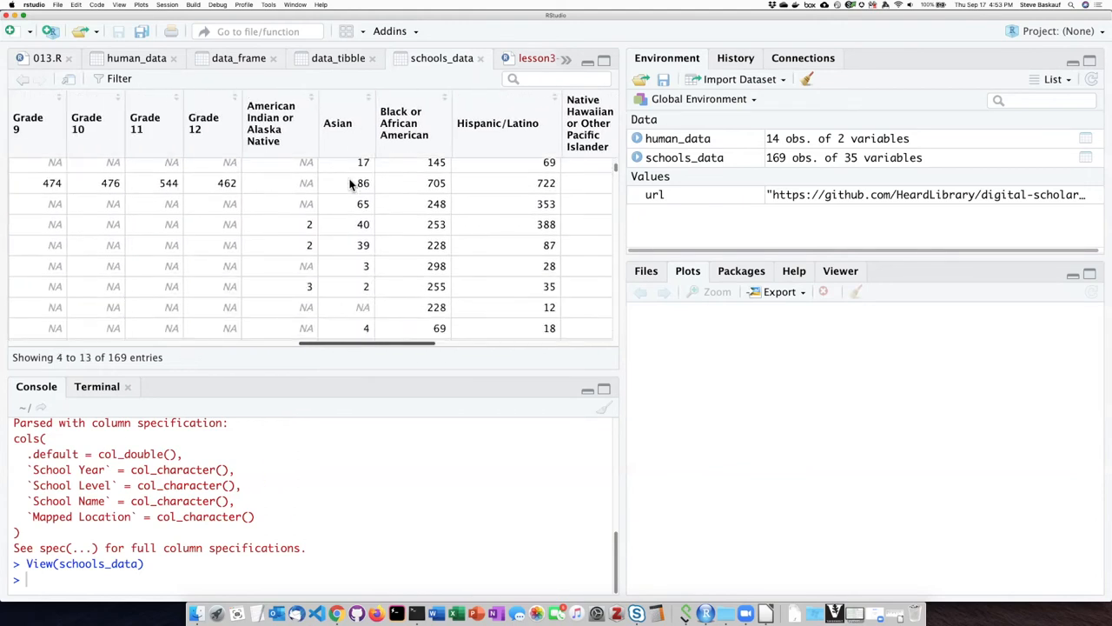
pyautogui.scroll(-3)
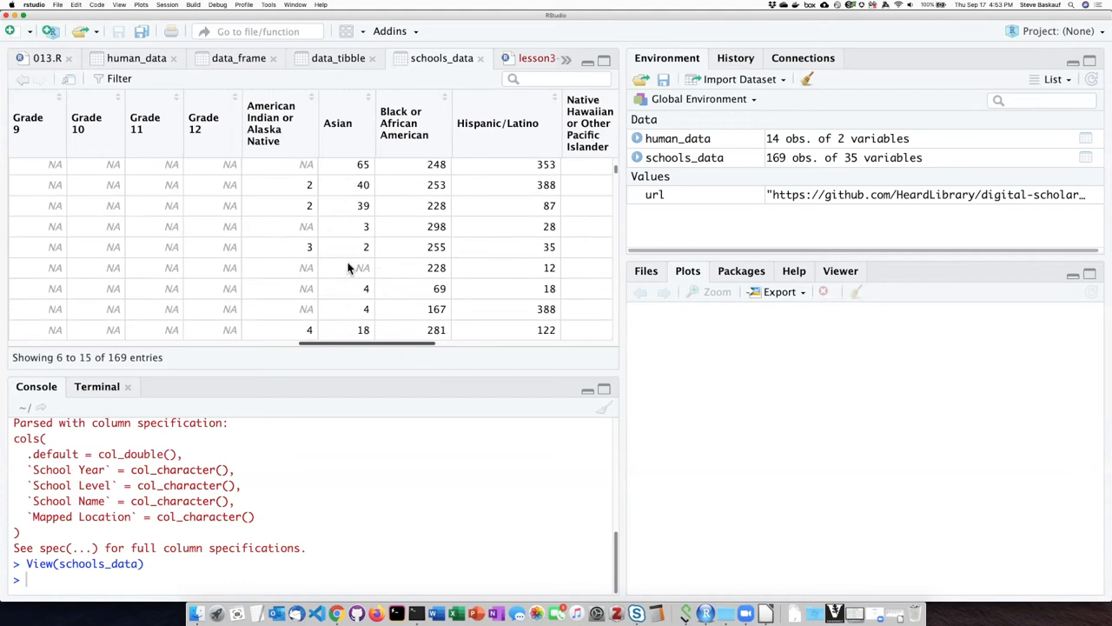
pyautogui.moveTo(426, 212)
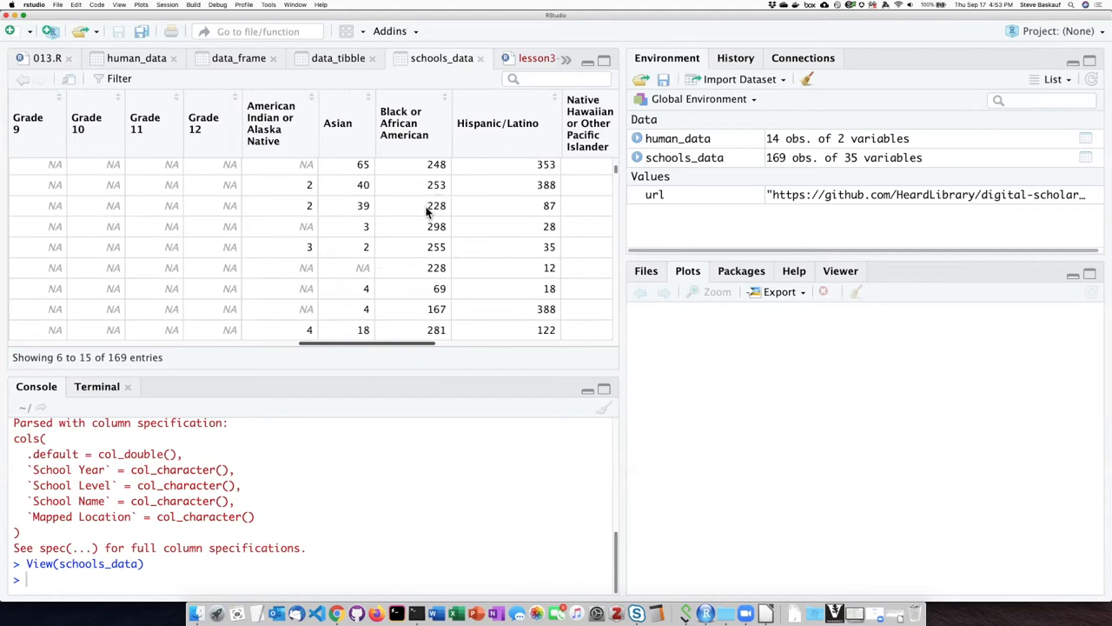
# Run the female mean (250.7633), the Asian mean (NA), then the Asian mean with na.rm = TRUE (24.85616).
pyautogui.click(49, 59)
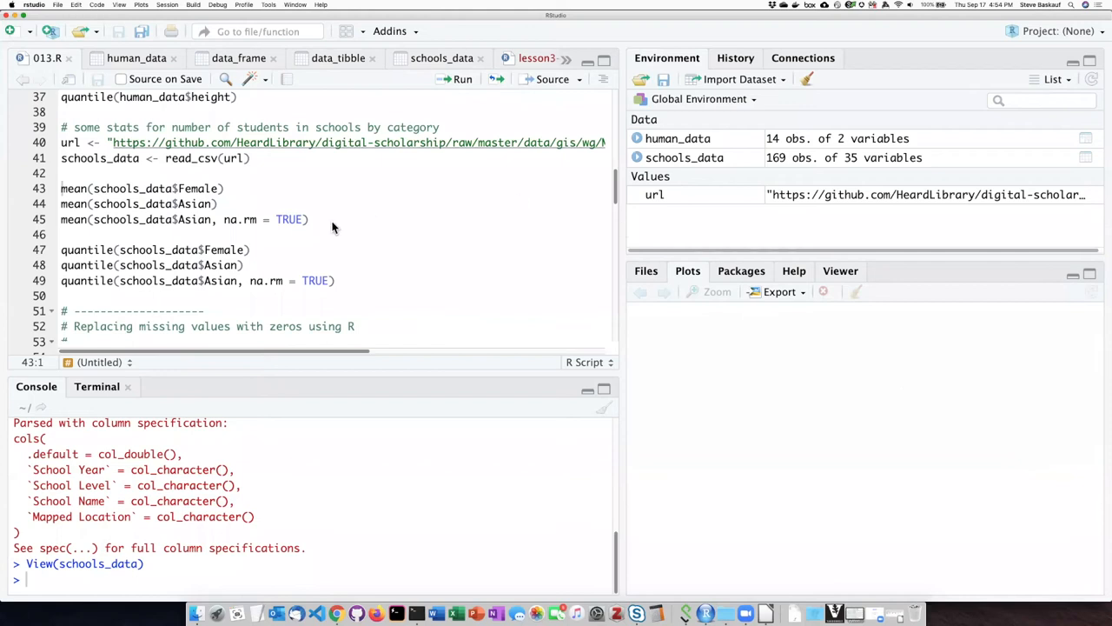
pyautogui.moveTo(73, 259)
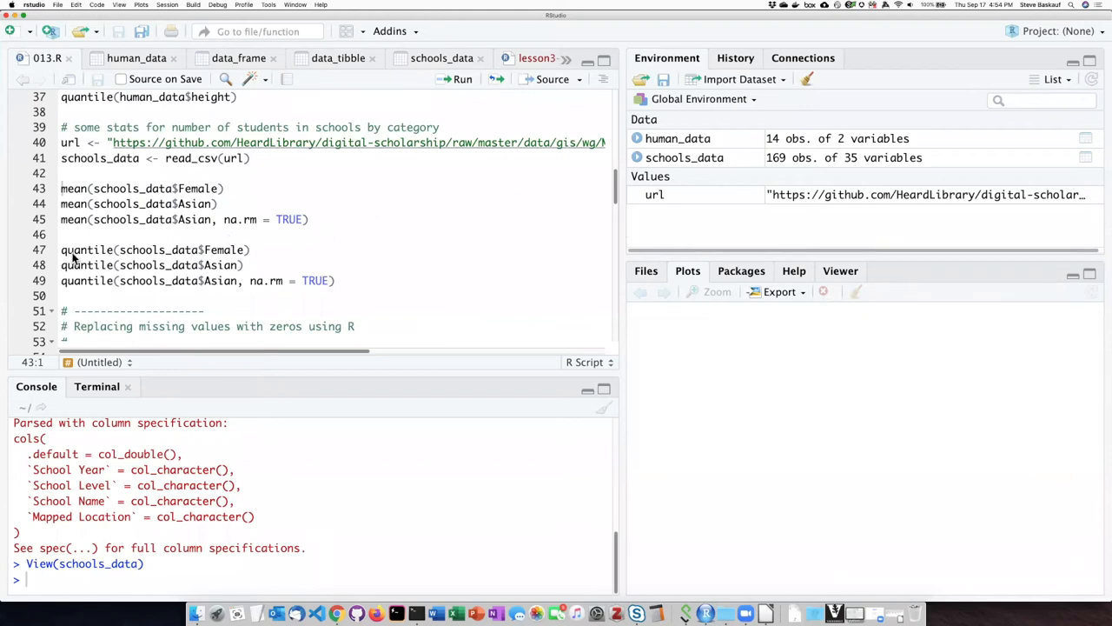
pyautogui.moveTo(128, 187)
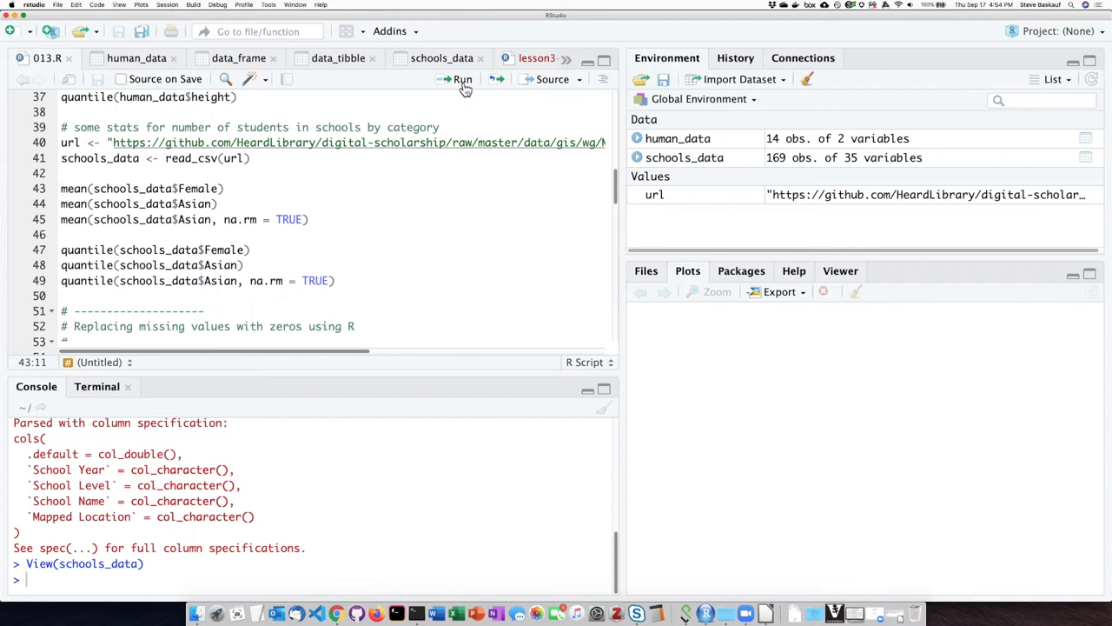
pyautogui.click(463, 80)
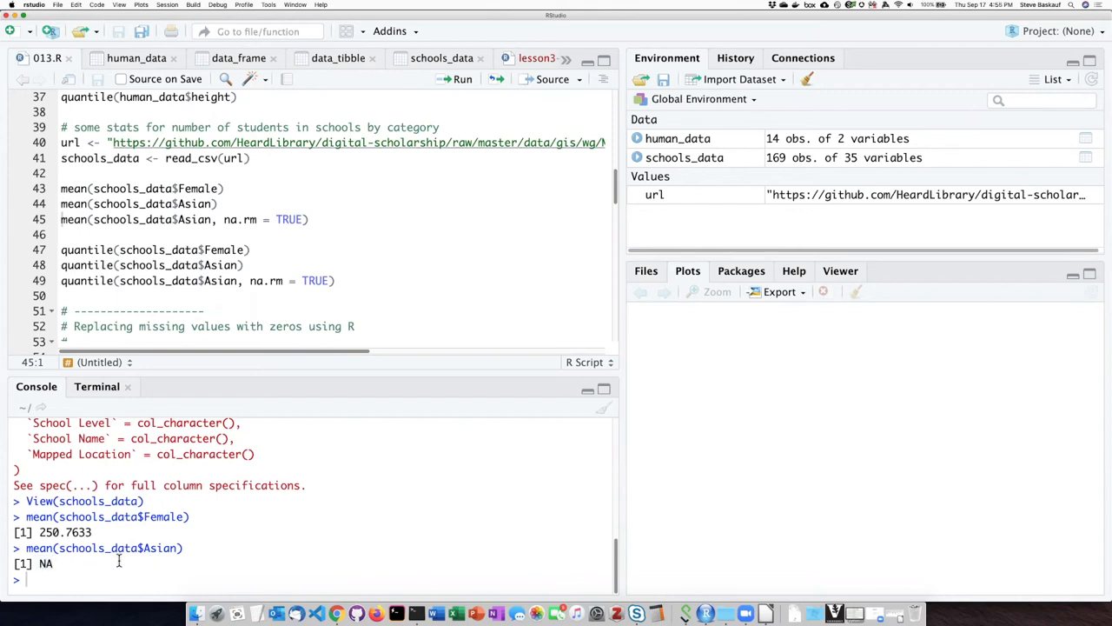
pyautogui.moveTo(233, 397)
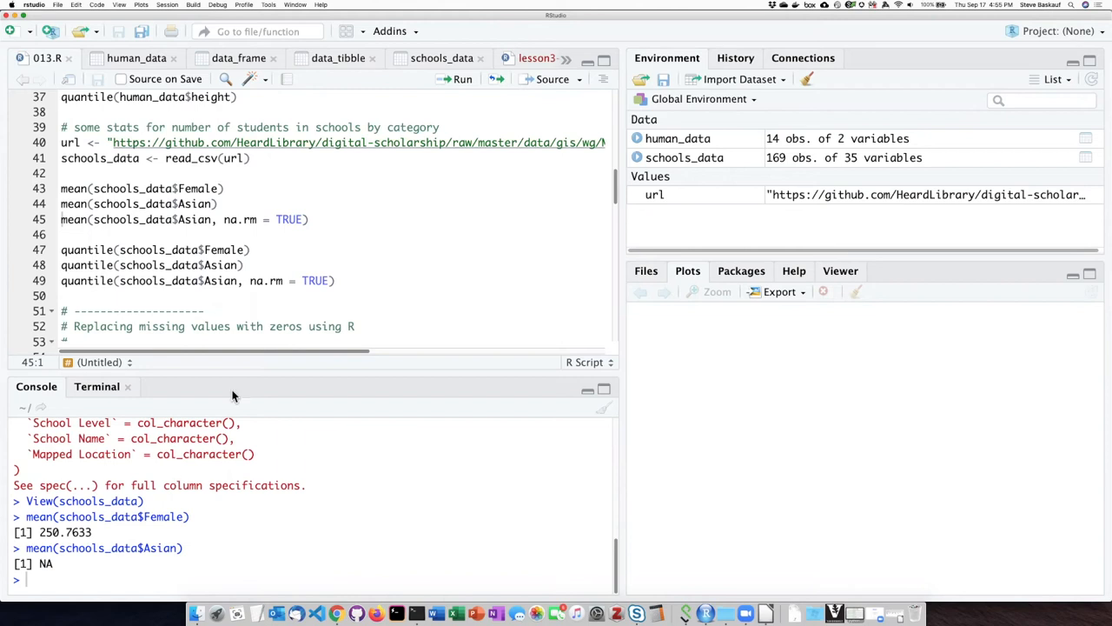
pyautogui.click(205, 219)
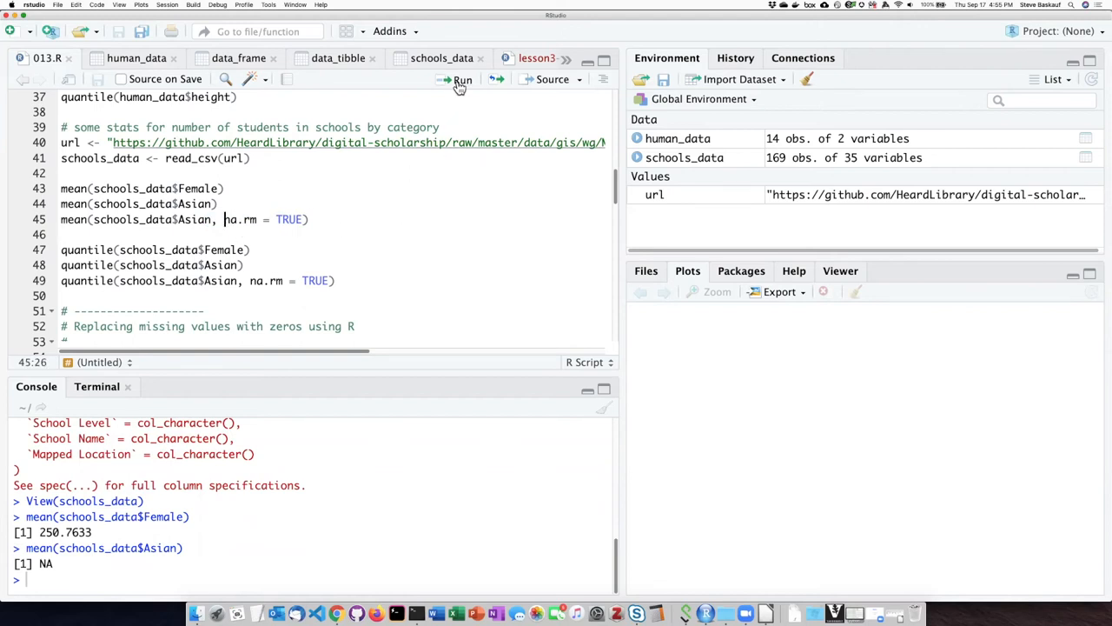
pyautogui.click(462, 80)
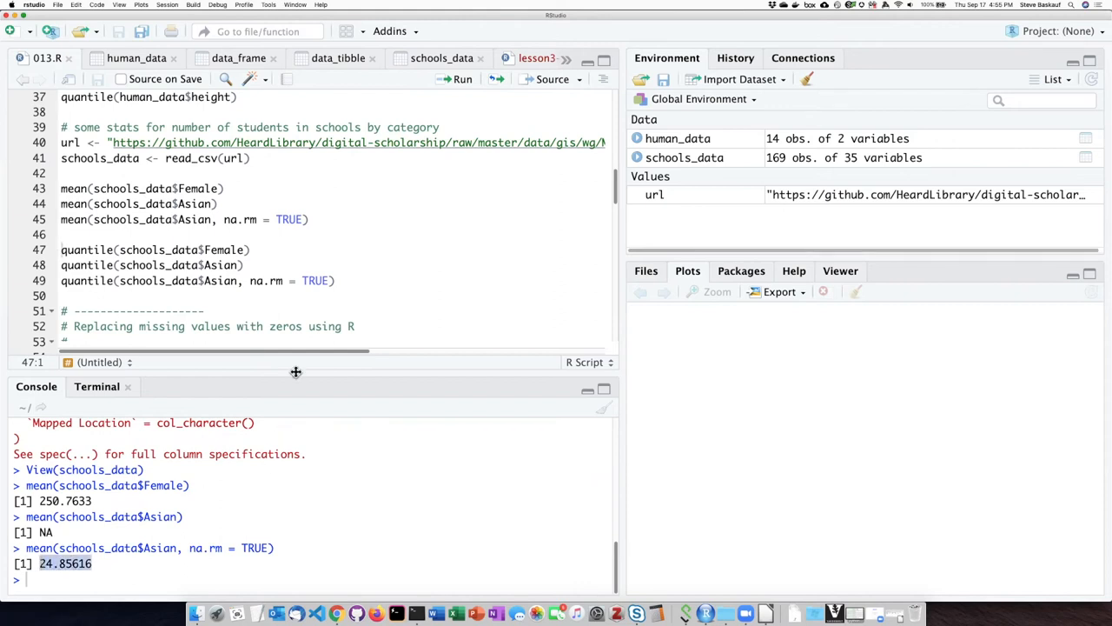
# Run female quantiles (4, 143, 229, 320, 1135), the failing Asian quantile, then with na.rm = TRUE (1, 4, 11, 30.75, 197).
pyautogui.click(96, 250)
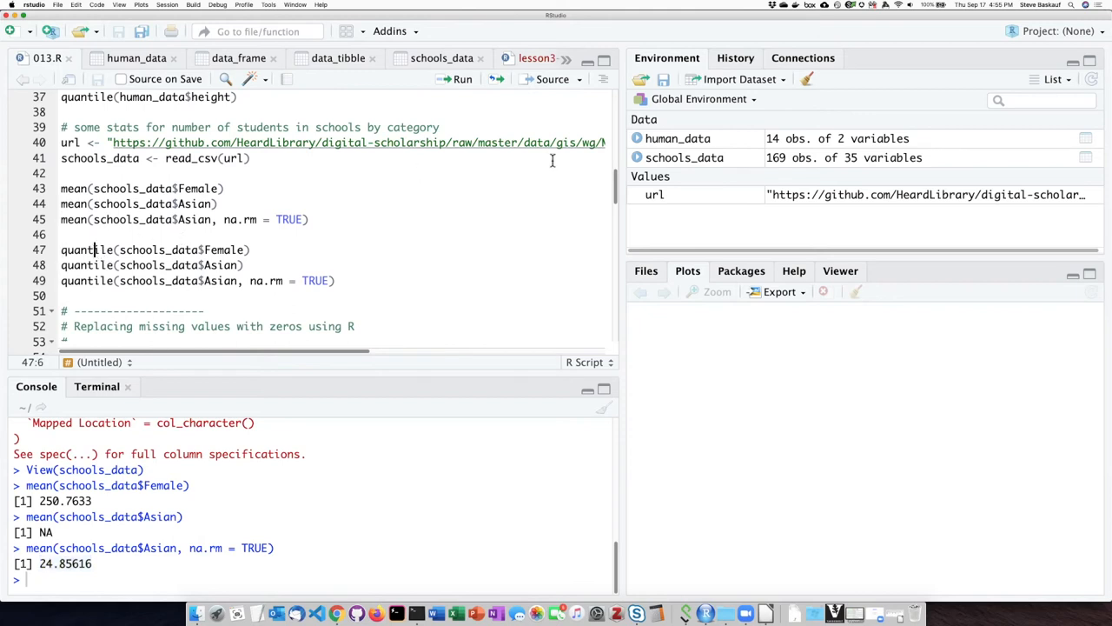
pyautogui.moveTo(463, 80)
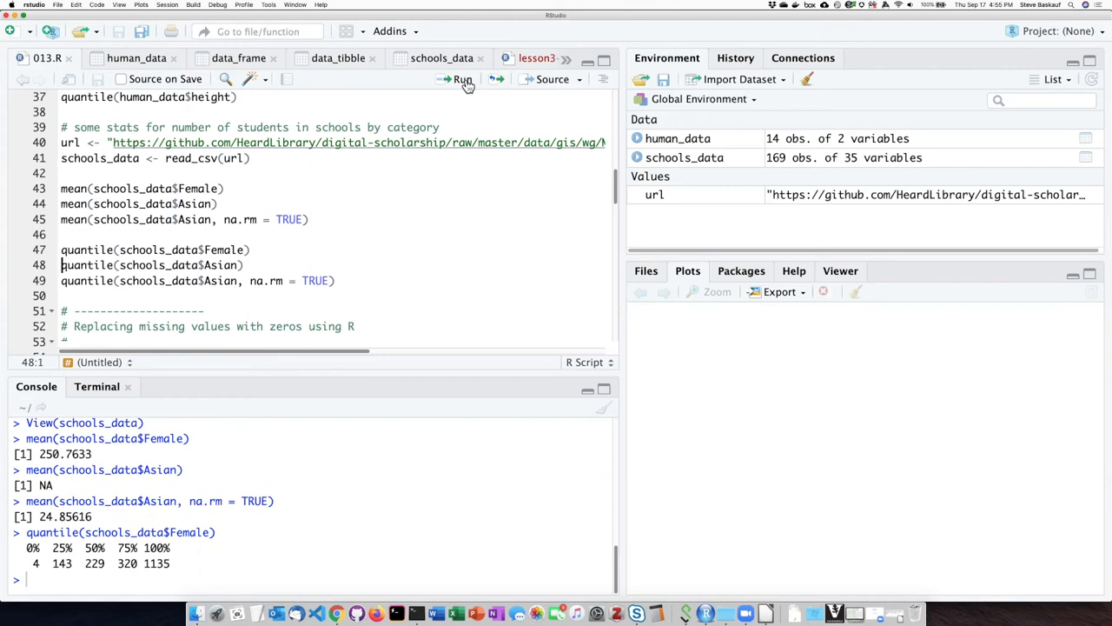
pyautogui.click(463, 80)
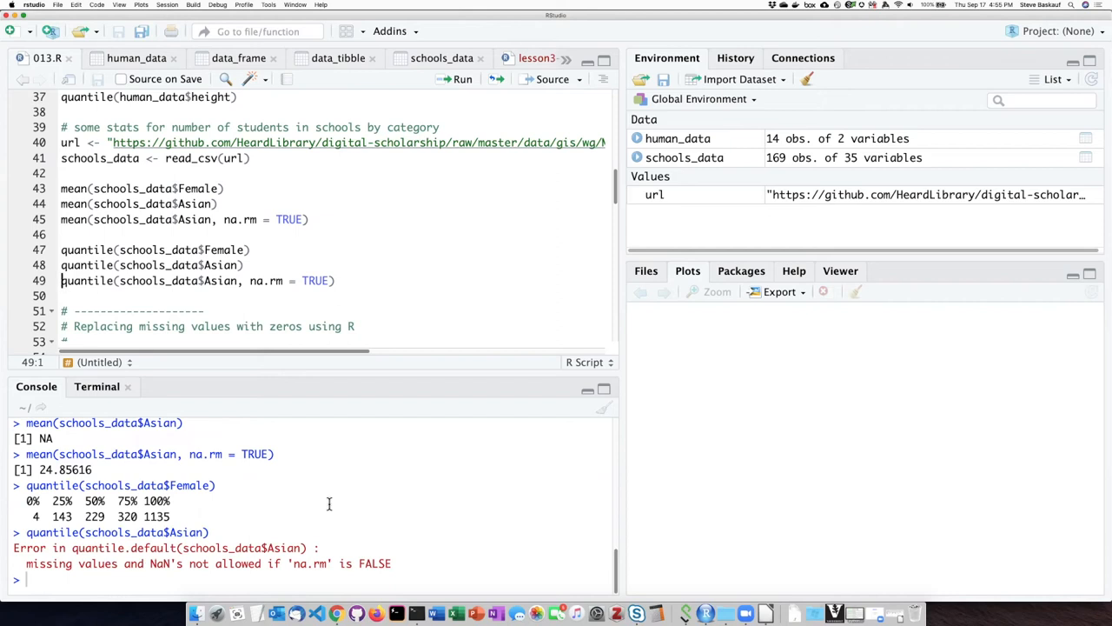
pyautogui.moveTo(49, 567)
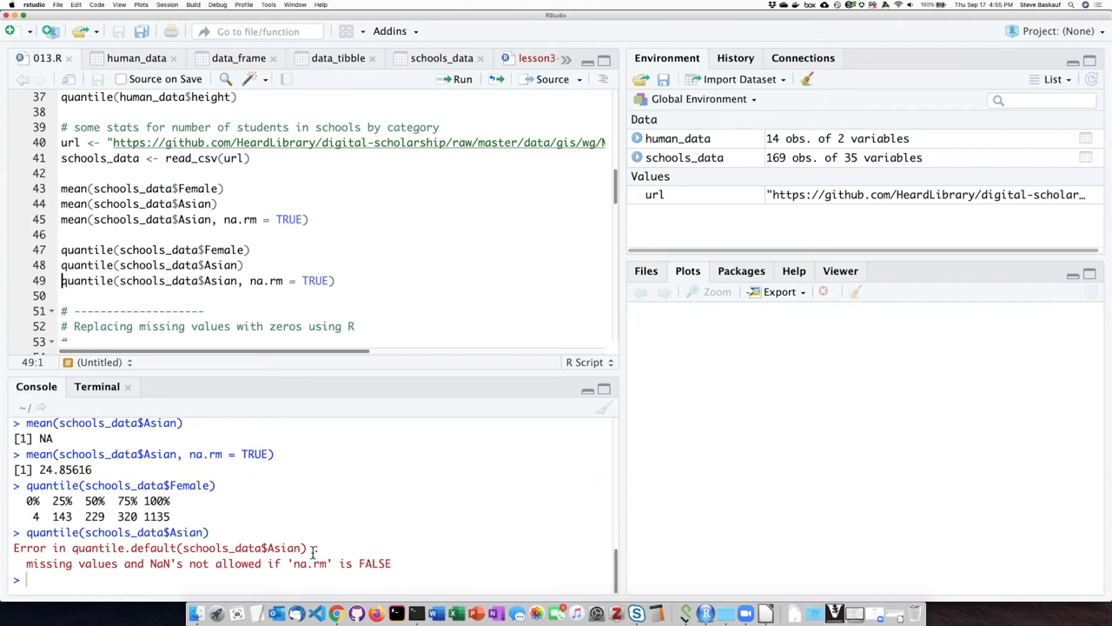
pyautogui.moveTo(413, 422)
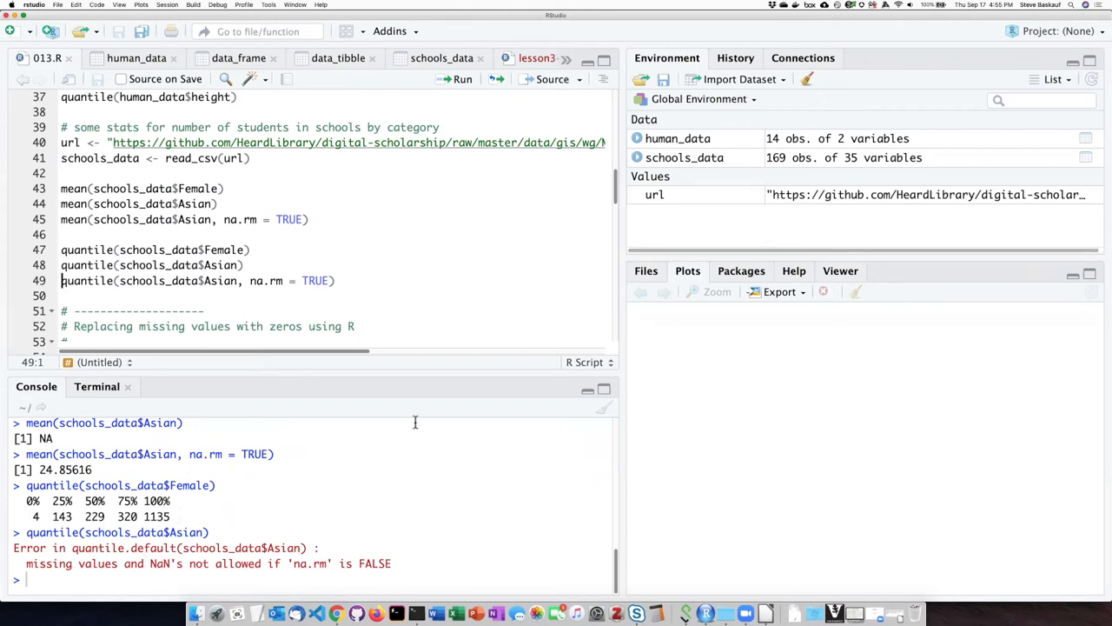
pyautogui.click(250, 280)
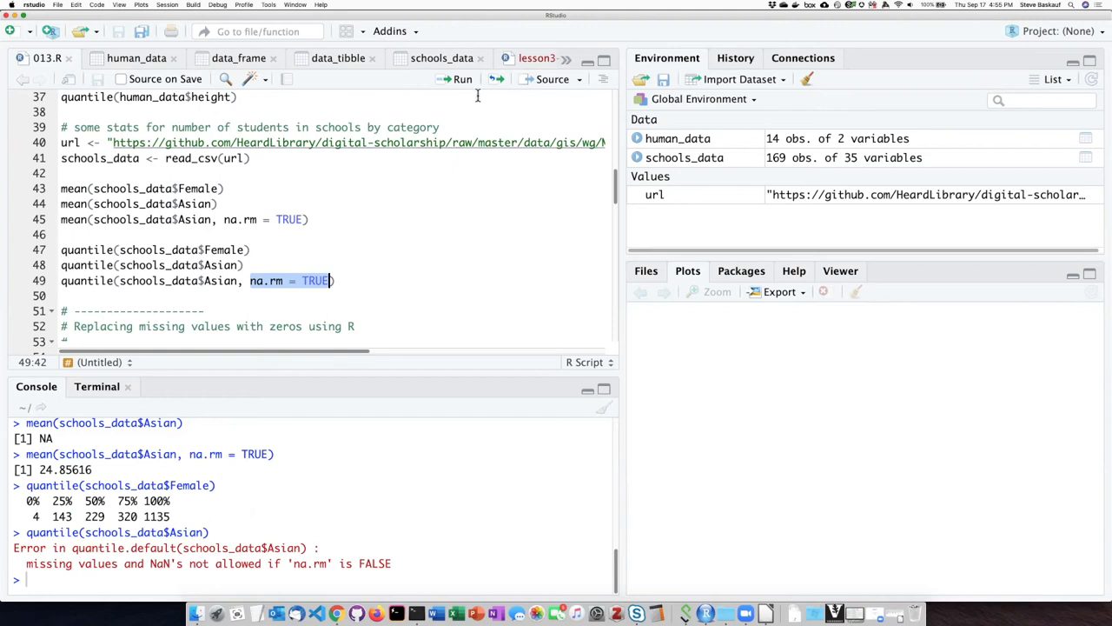
pyautogui.click(462, 80)
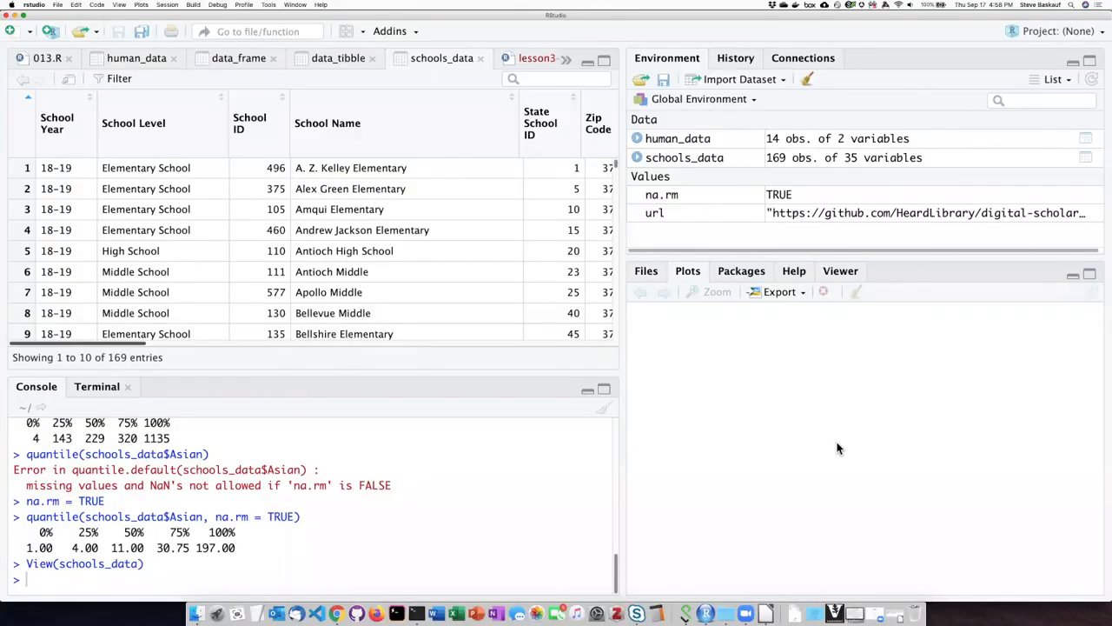
pyautogui.moveTo(108, 326)
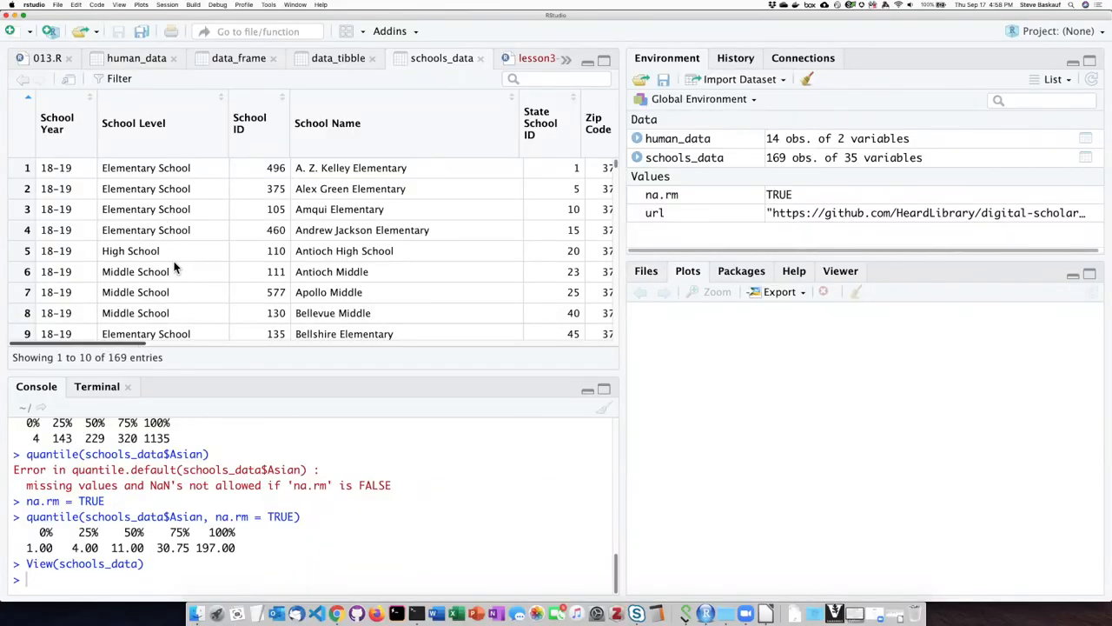
pyautogui.moveTo(105, 350)
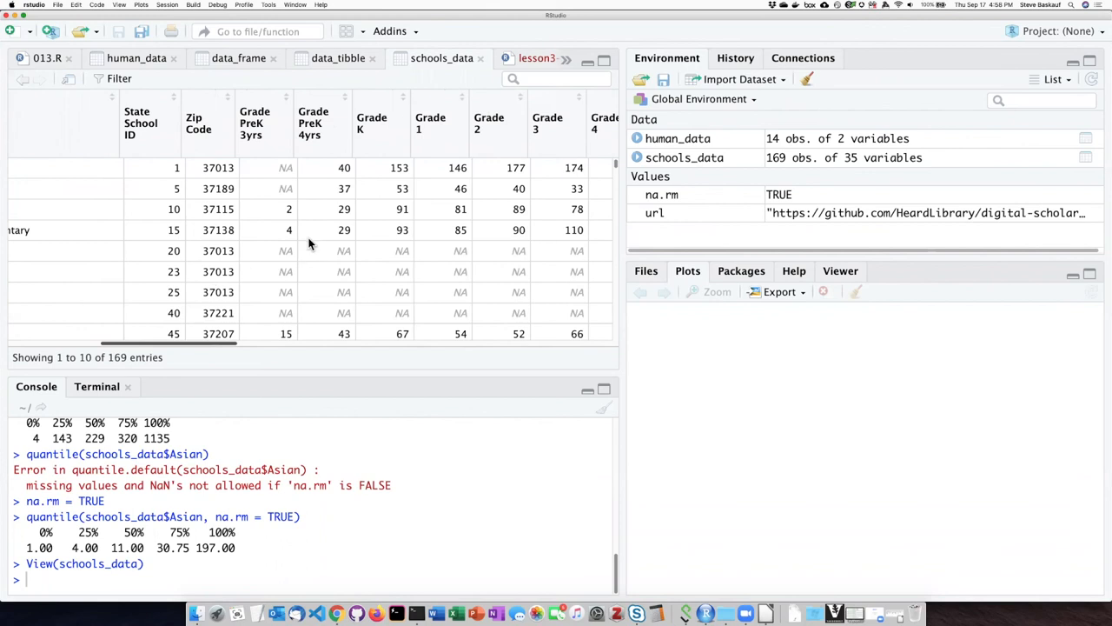
pyautogui.moveTo(201, 352)
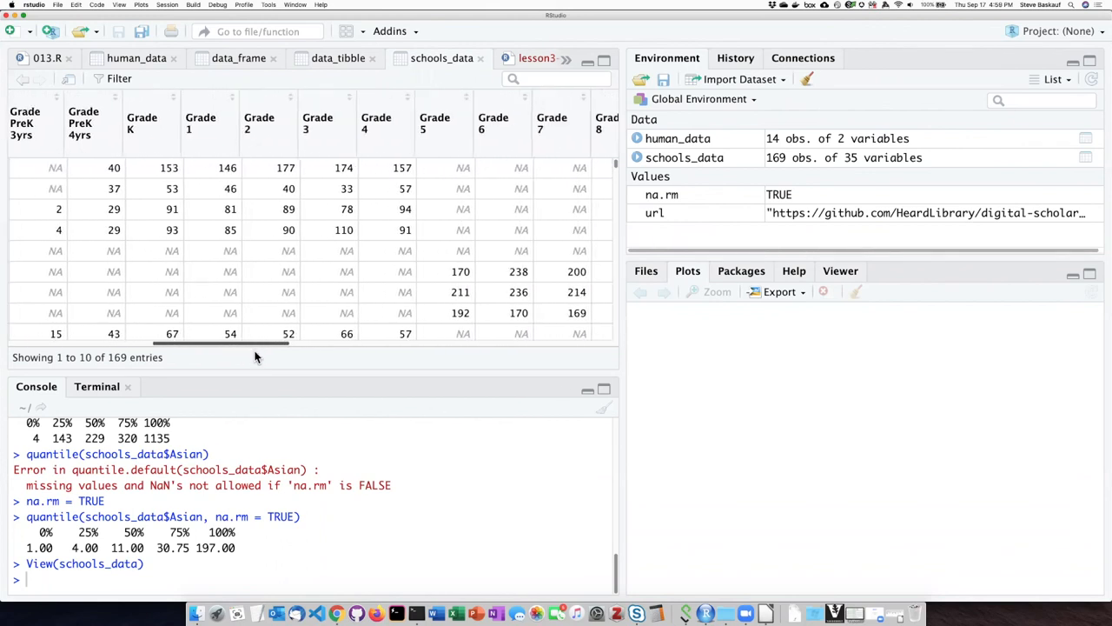
# Scroll the schools_data viewer right to the Grade 4 through Grade 12 enrolment columns.
pyautogui.hscroll(3)
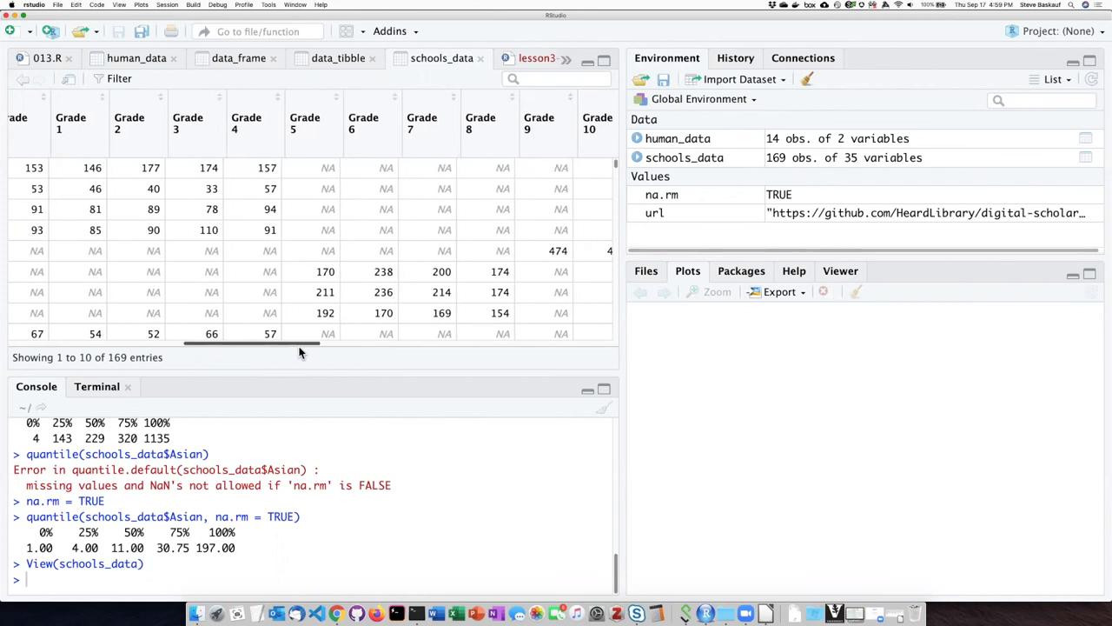
pyautogui.hscroll(3)
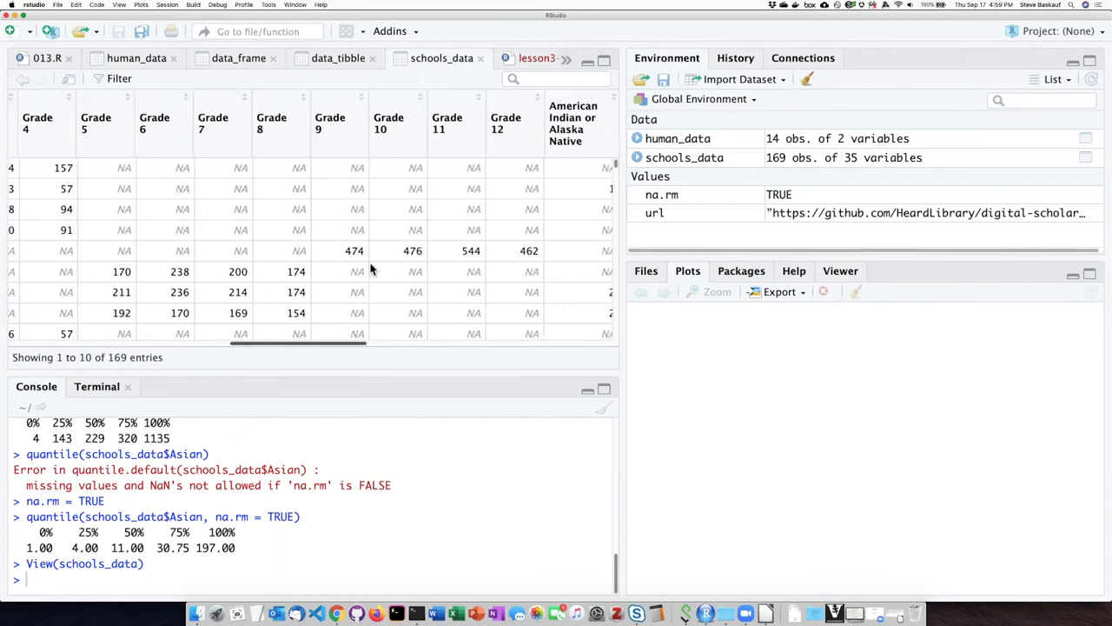
pyautogui.moveTo(501, 195)
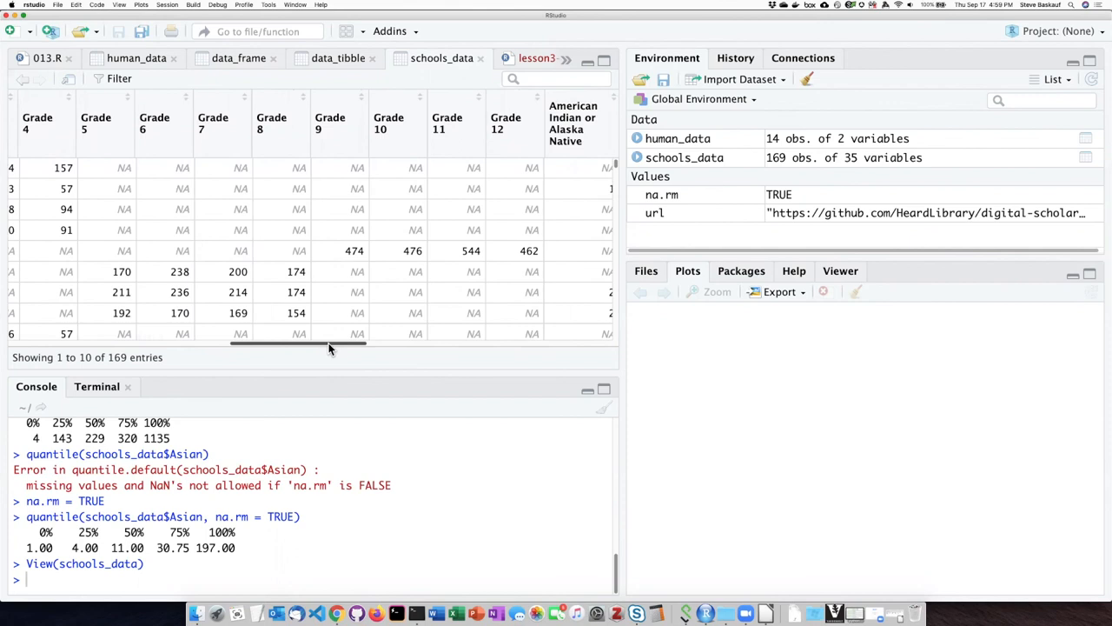
# Scroll to the Asian, Black and Hispanic columns, down through rows with NA values, and back to the top.
pyautogui.hscroll(3)
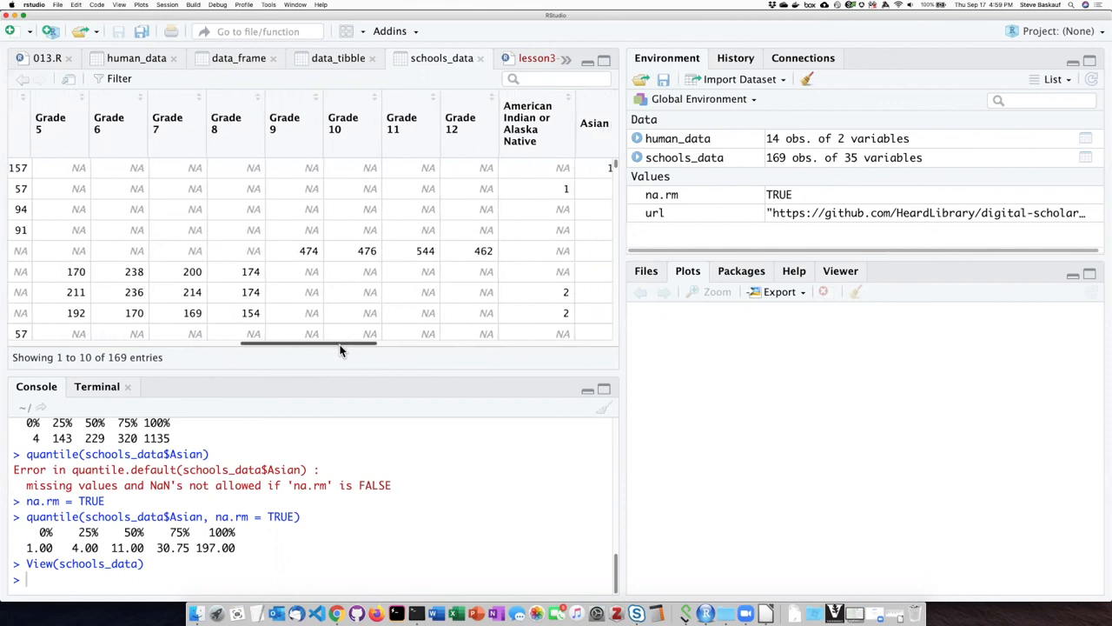
pyautogui.hscroll(3)
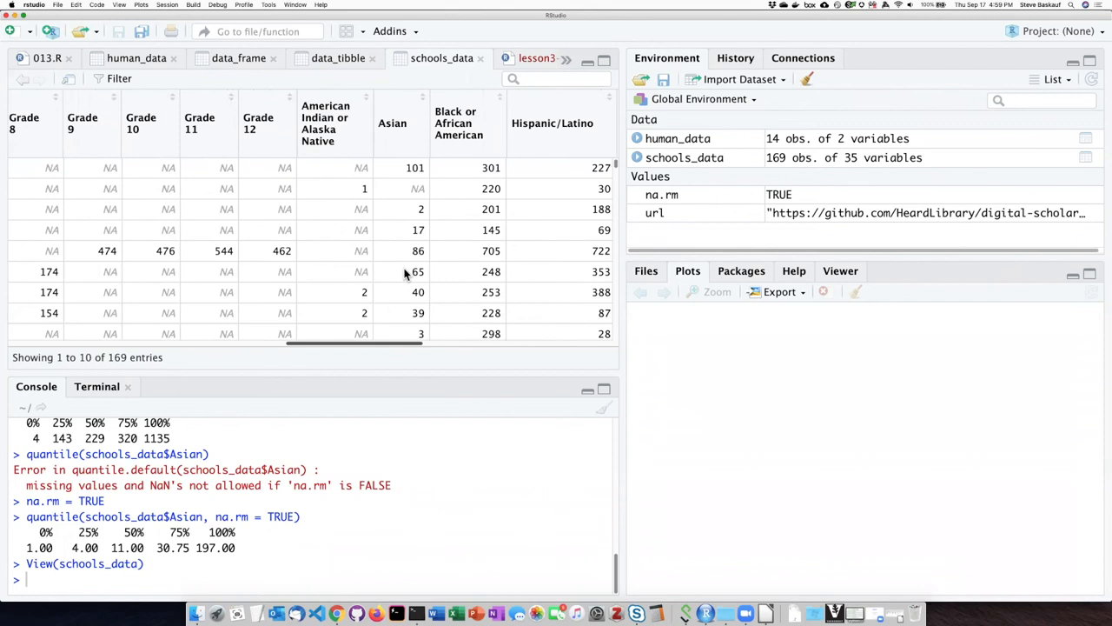
pyautogui.scroll(-3)
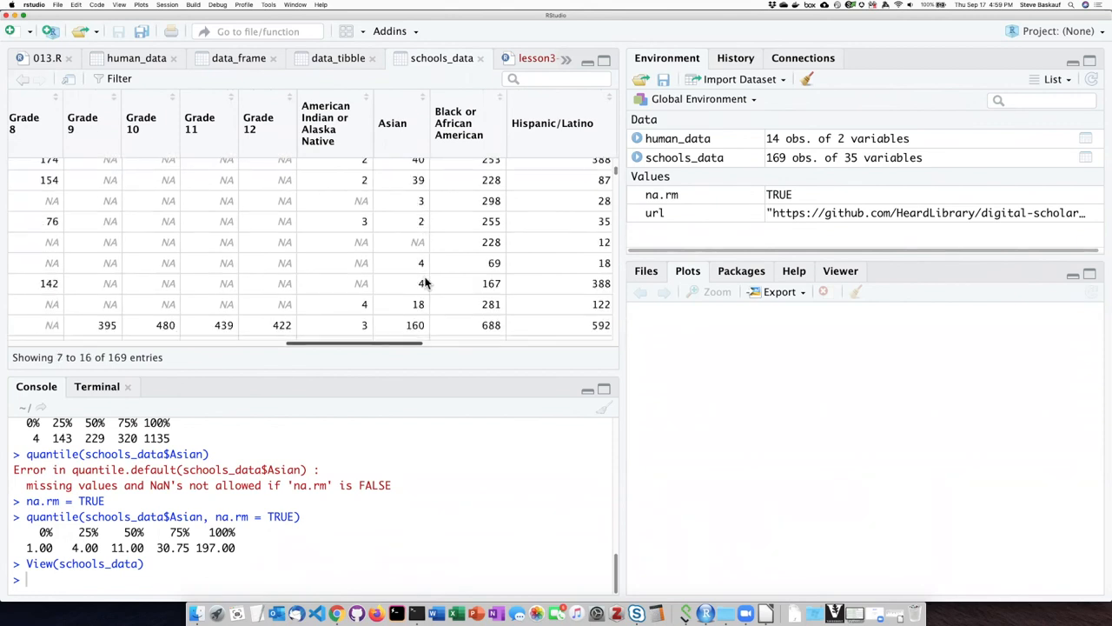
pyautogui.scroll(-3)
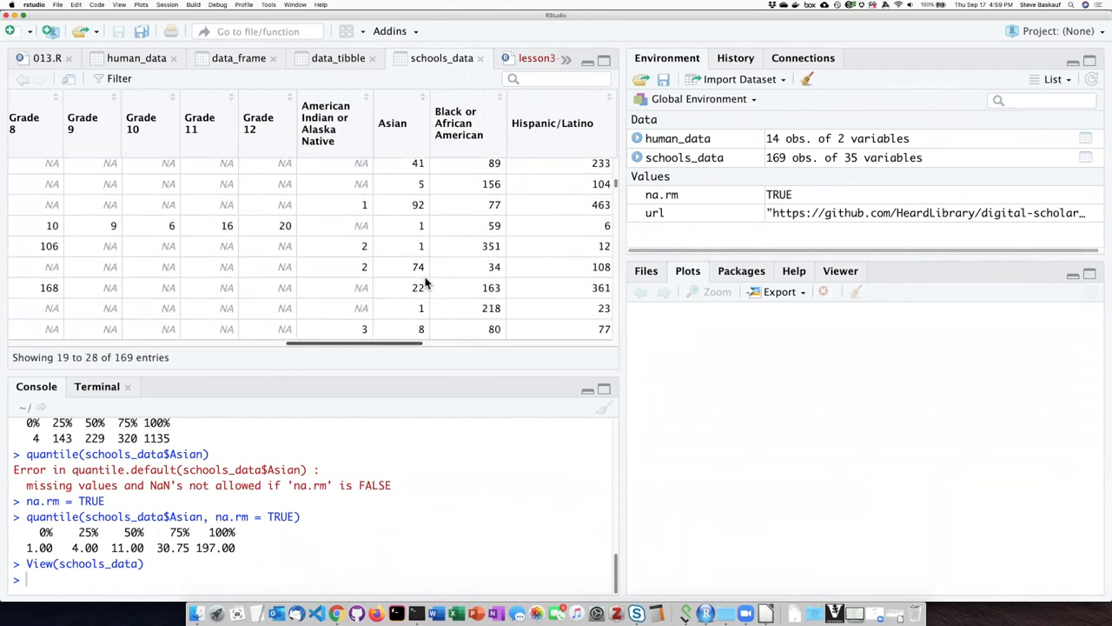
pyautogui.scroll(3)
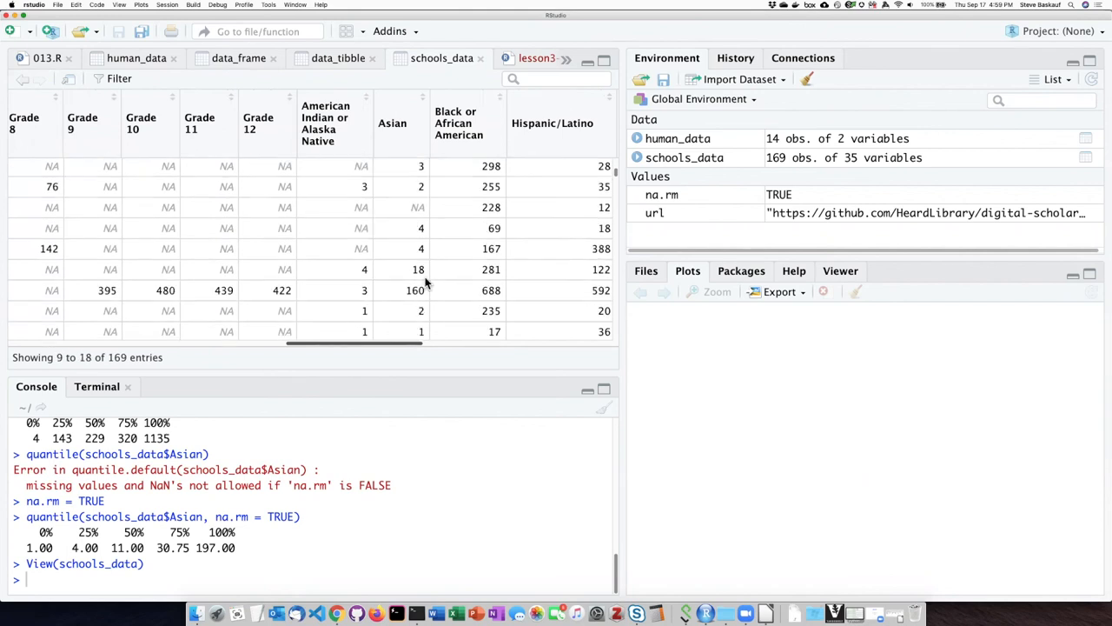
pyautogui.scroll(3)
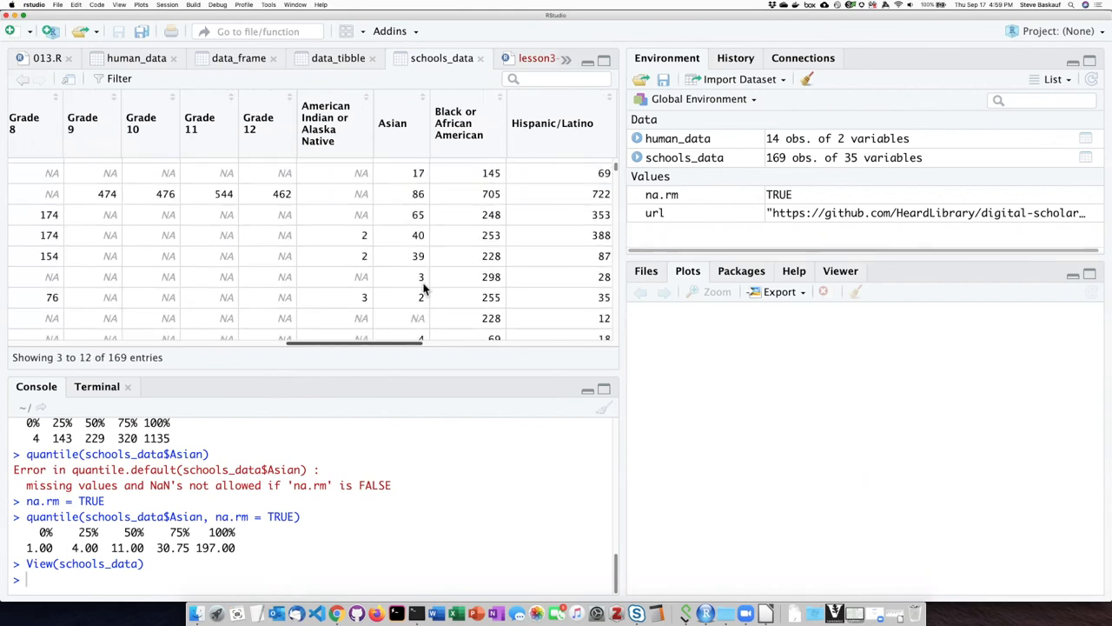
pyautogui.moveTo(401, 322)
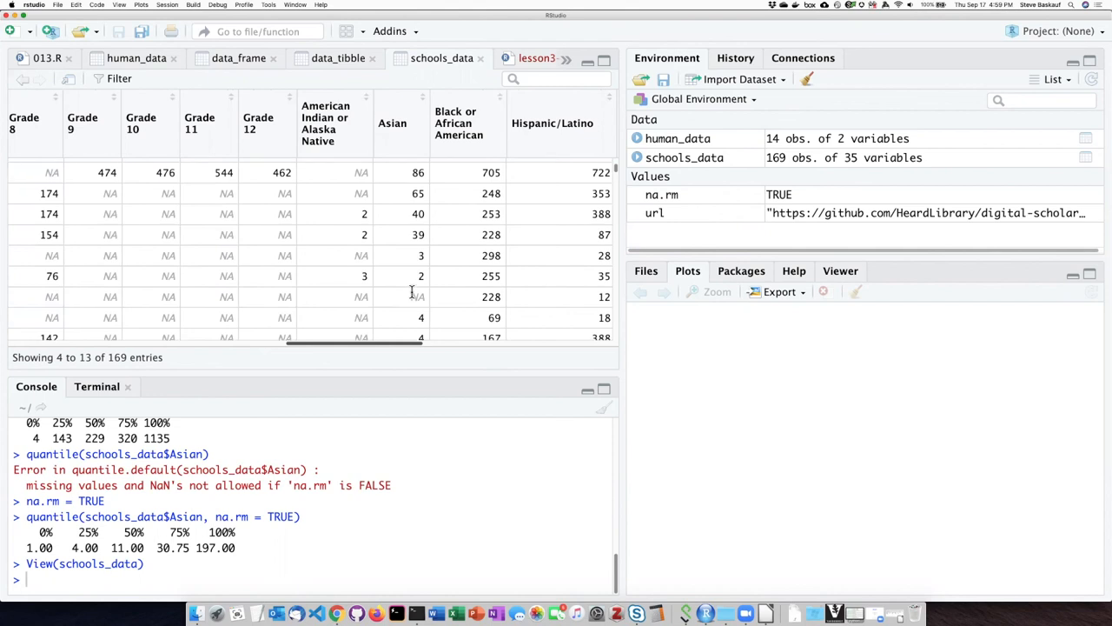
pyautogui.scroll(3)
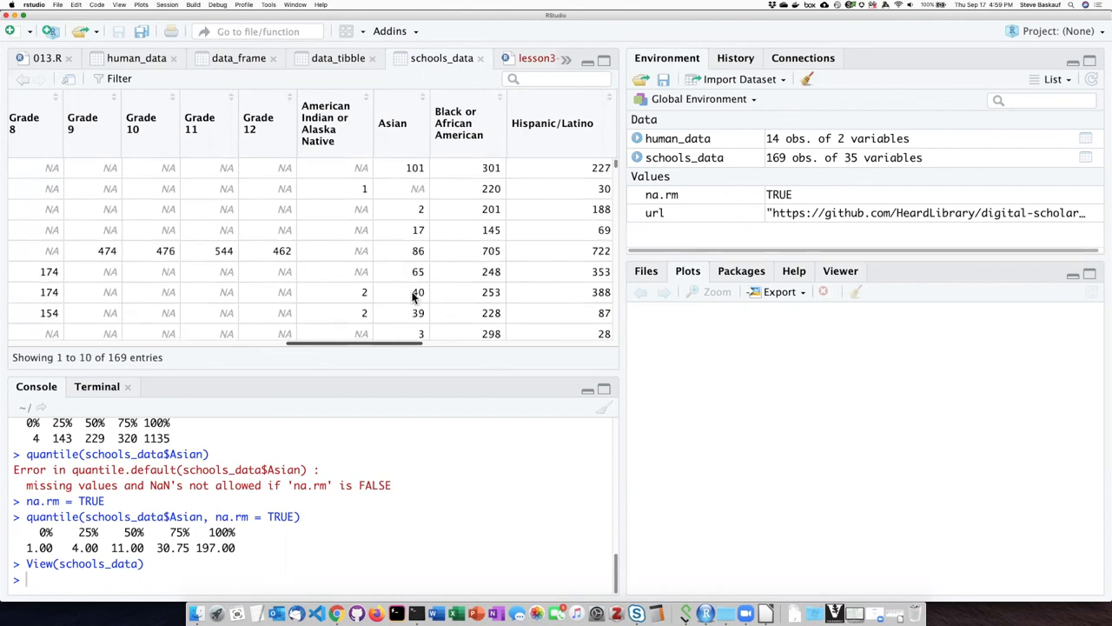
pyautogui.moveTo(400, 195)
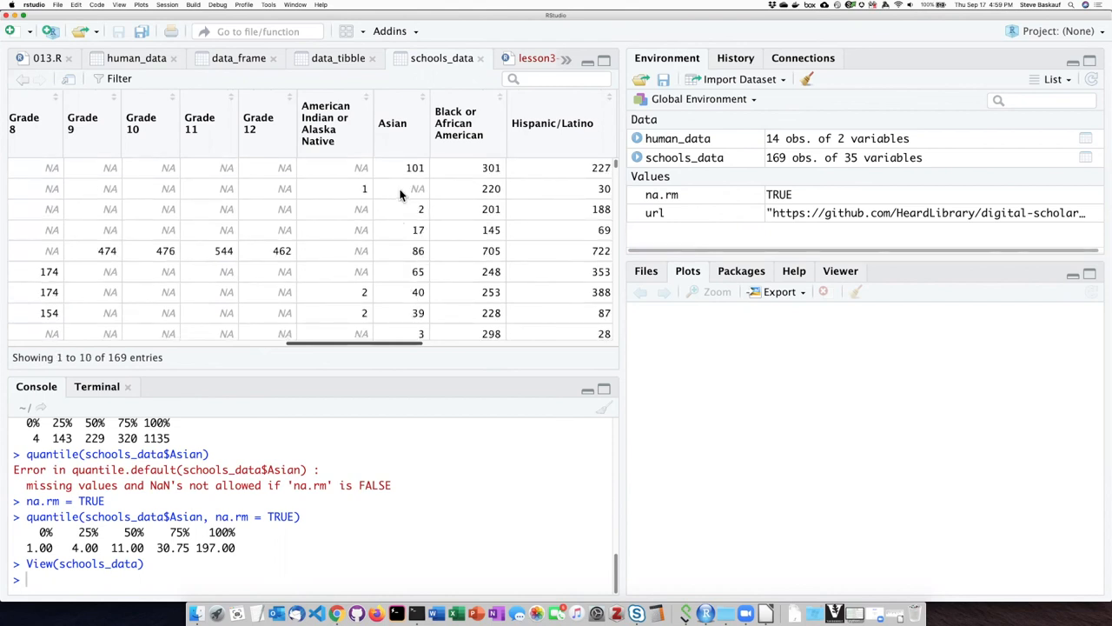
pyautogui.moveTo(383, 189)
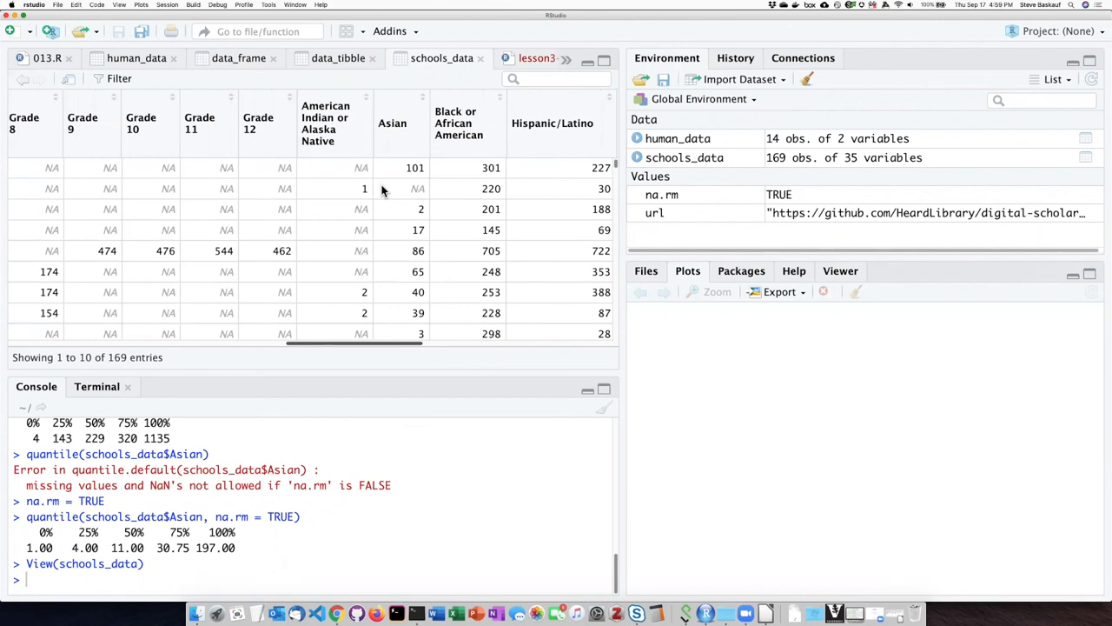
pyautogui.moveTo(403, 222)
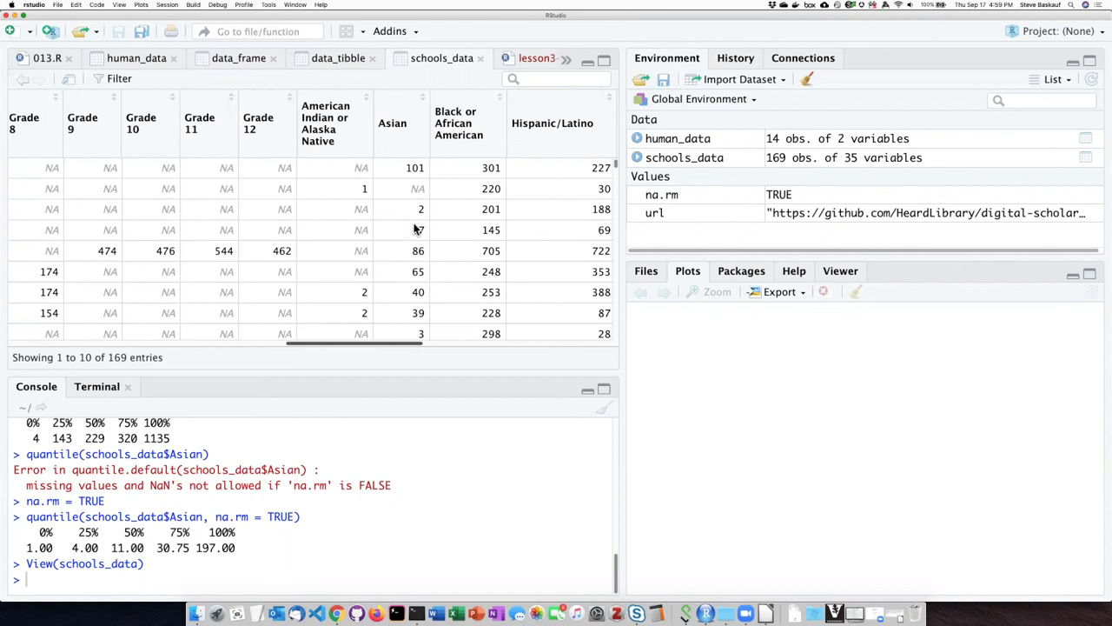
pyautogui.moveTo(413, 203)
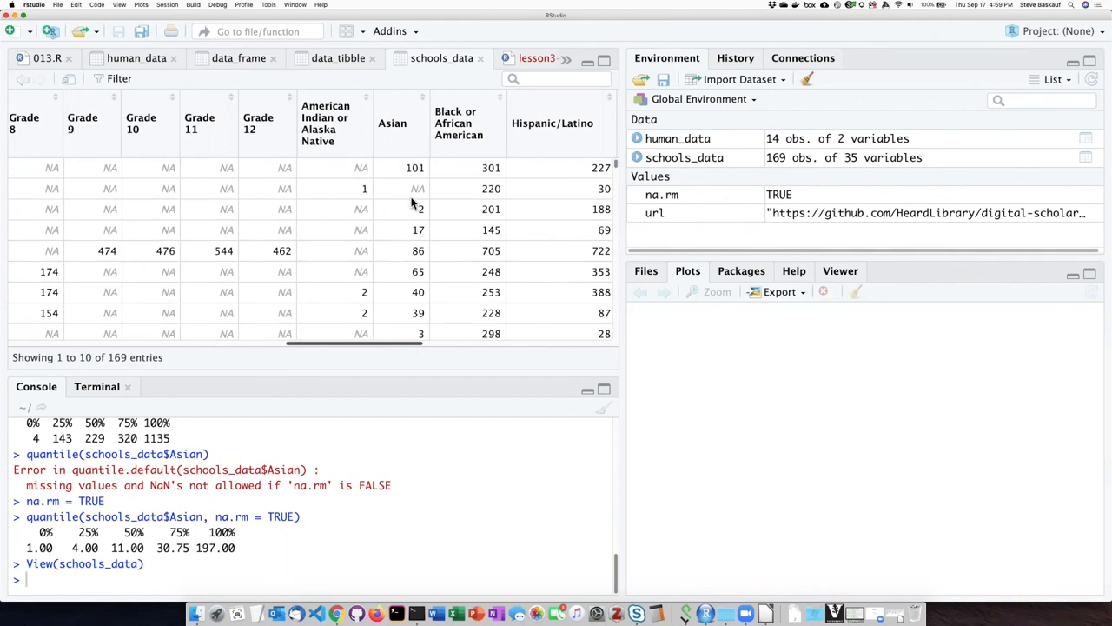
pyautogui.moveTo(419, 188)
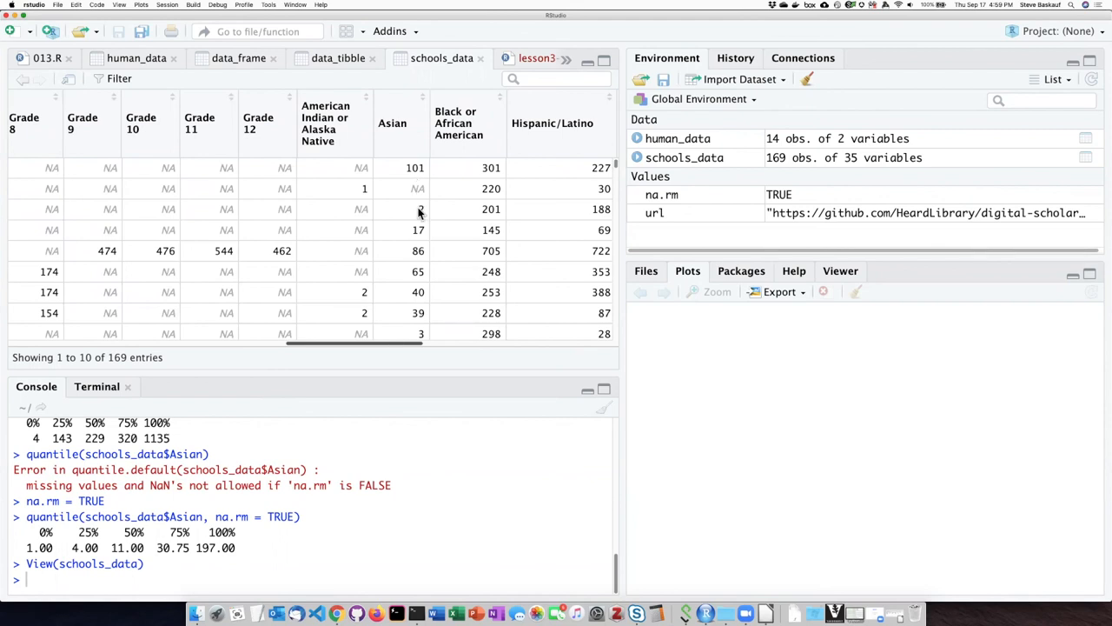
pyautogui.moveTo(417, 201)
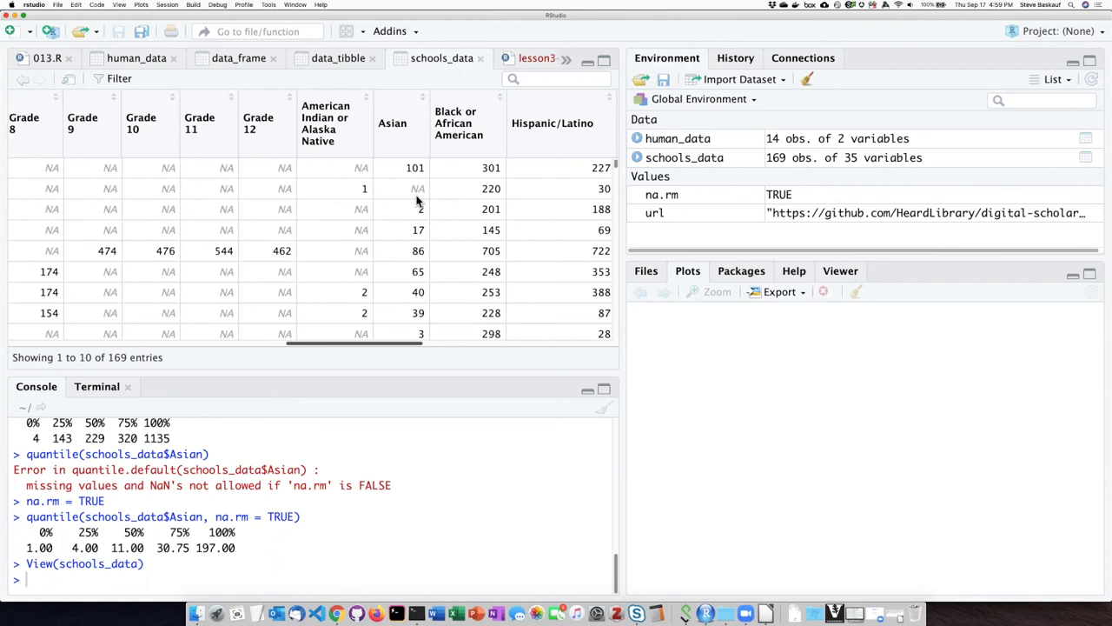
pyautogui.moveTo(417, 209)
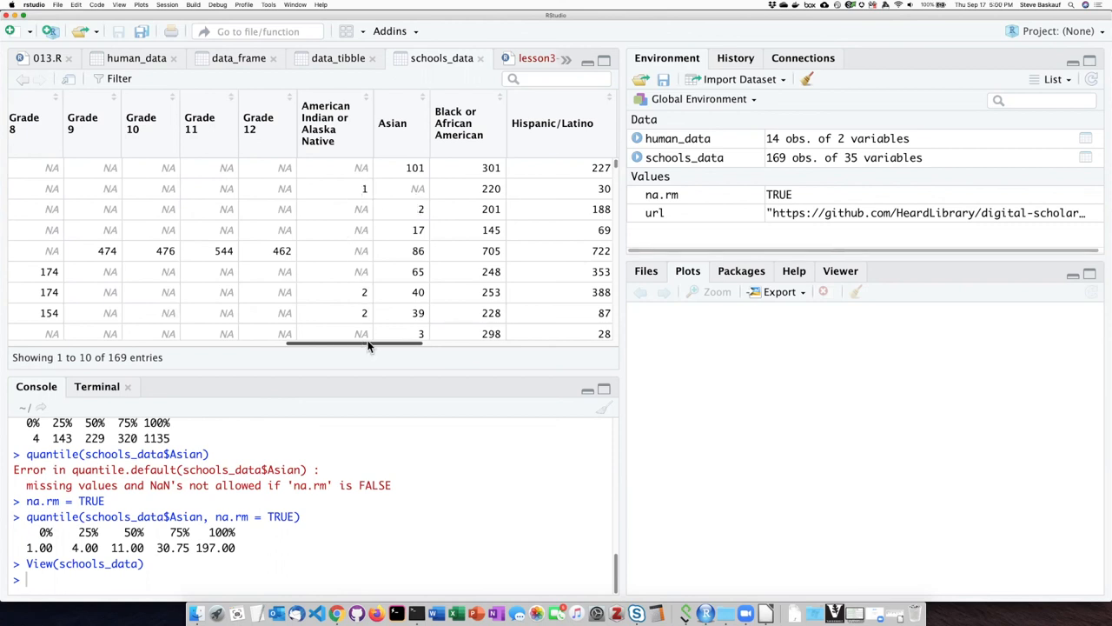
# Scroll right to the Native Hawaiian, White and Male columns, down briefly and back to the first rows.
pyautogui.hscroll(3)
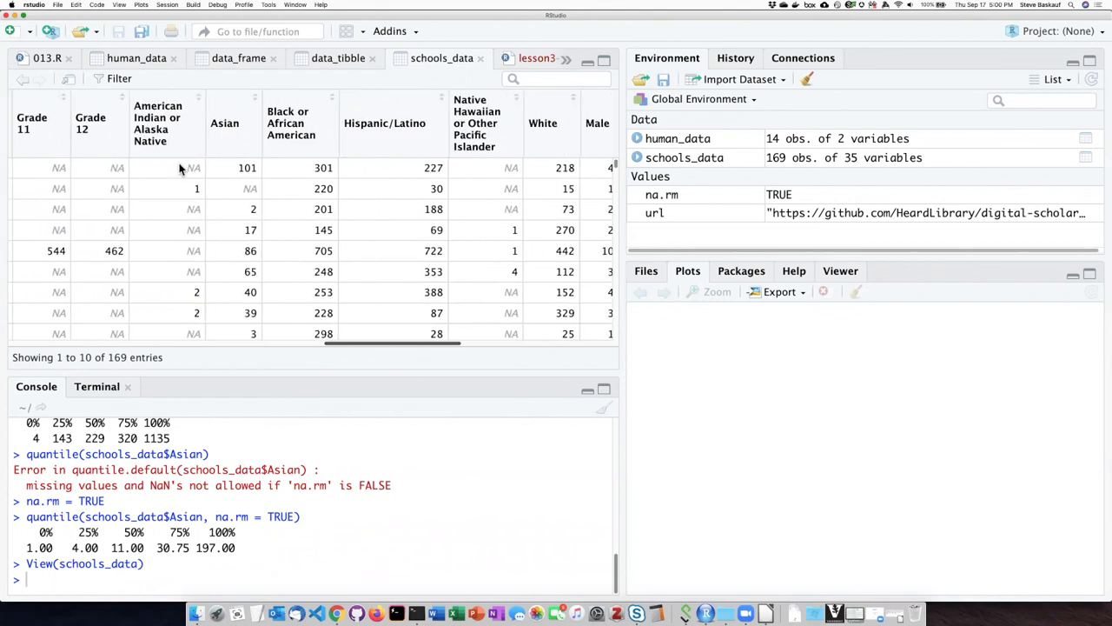
pyautogui.scroll(-3)
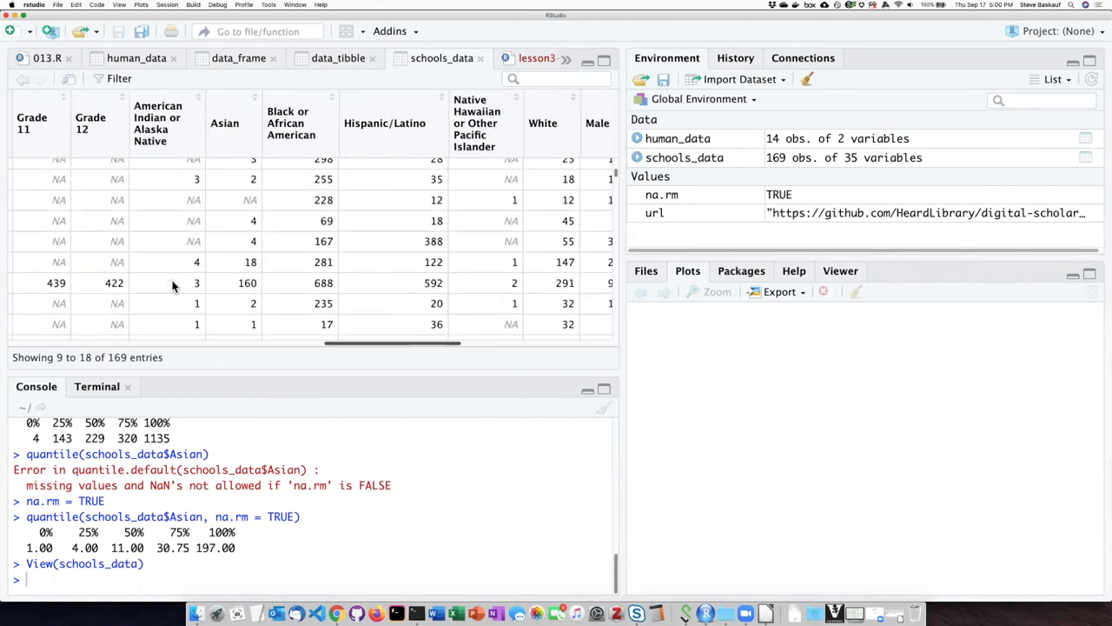
pyautogui.scroll(3)
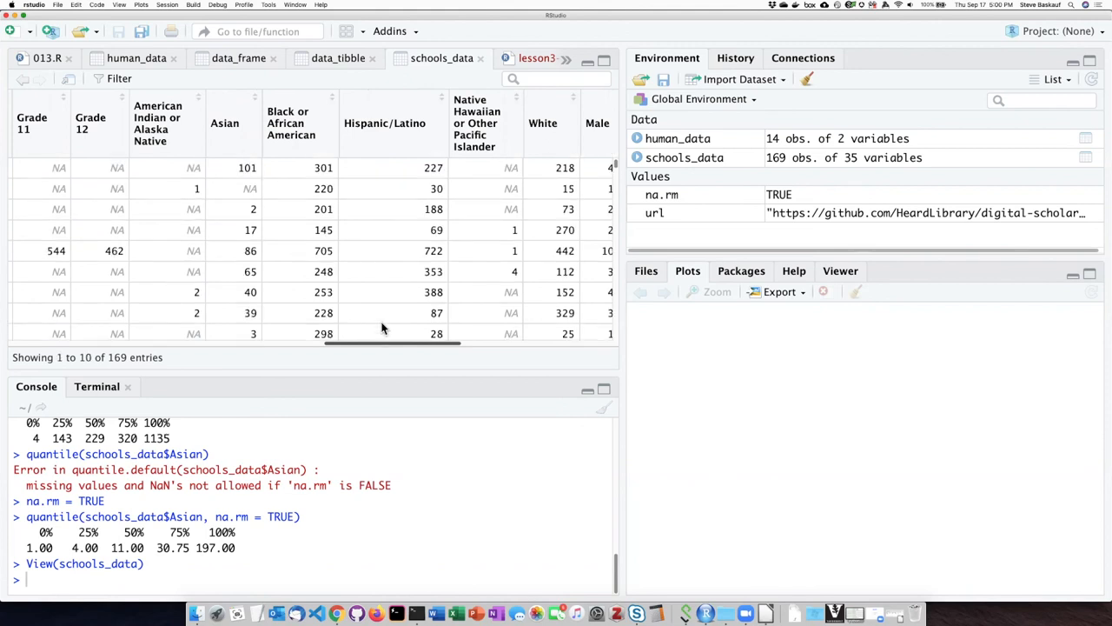
pyautogui.moveTo(396, 353)
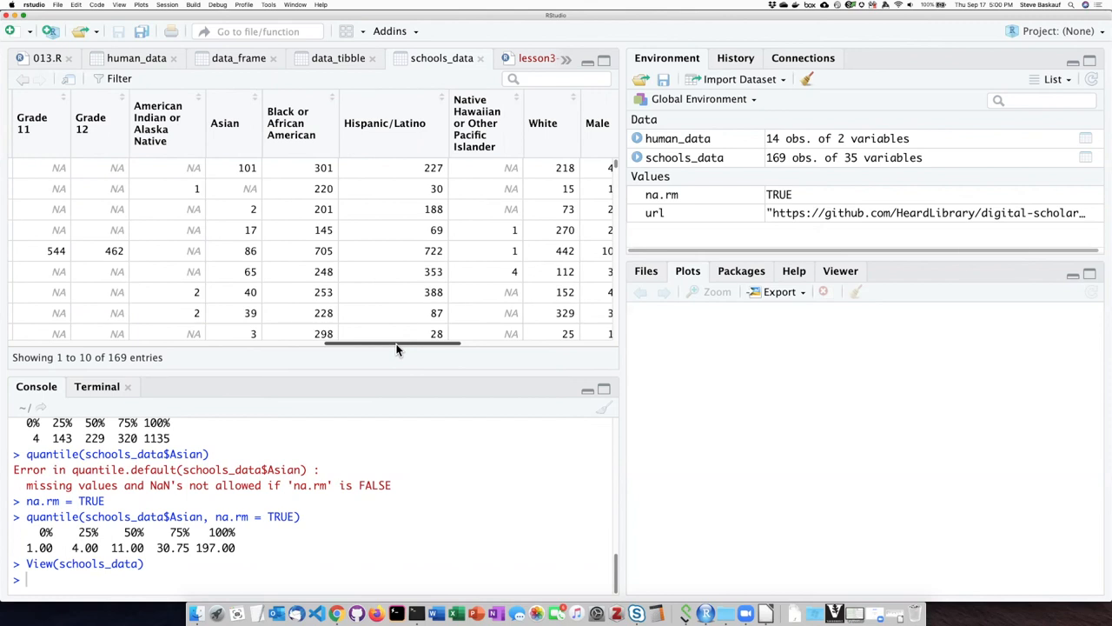
pyautogui.moveTo(678, 370)
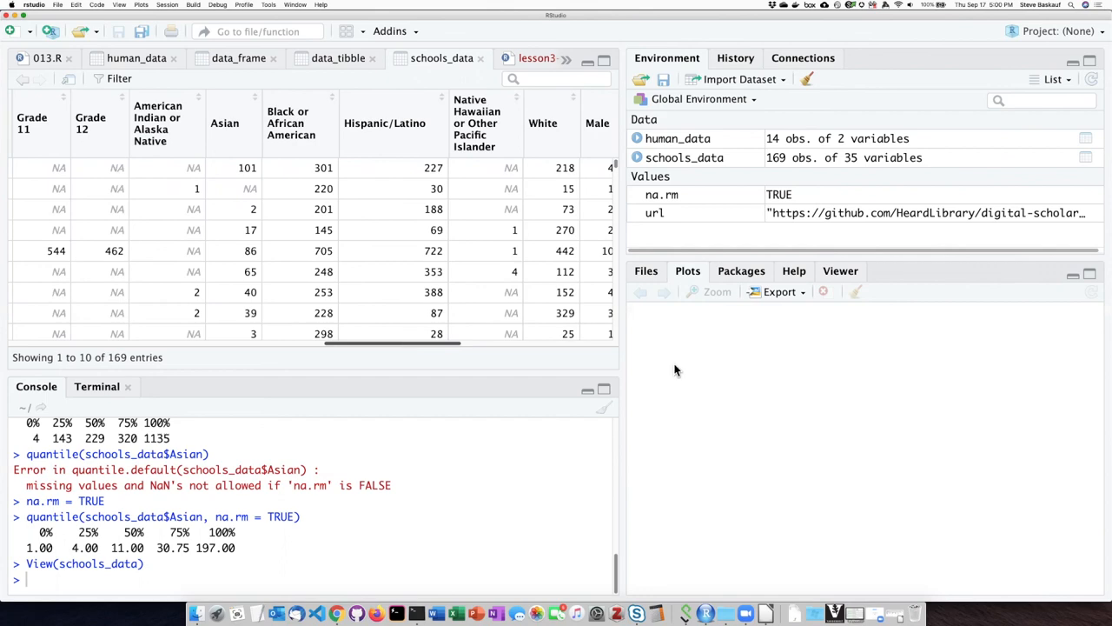